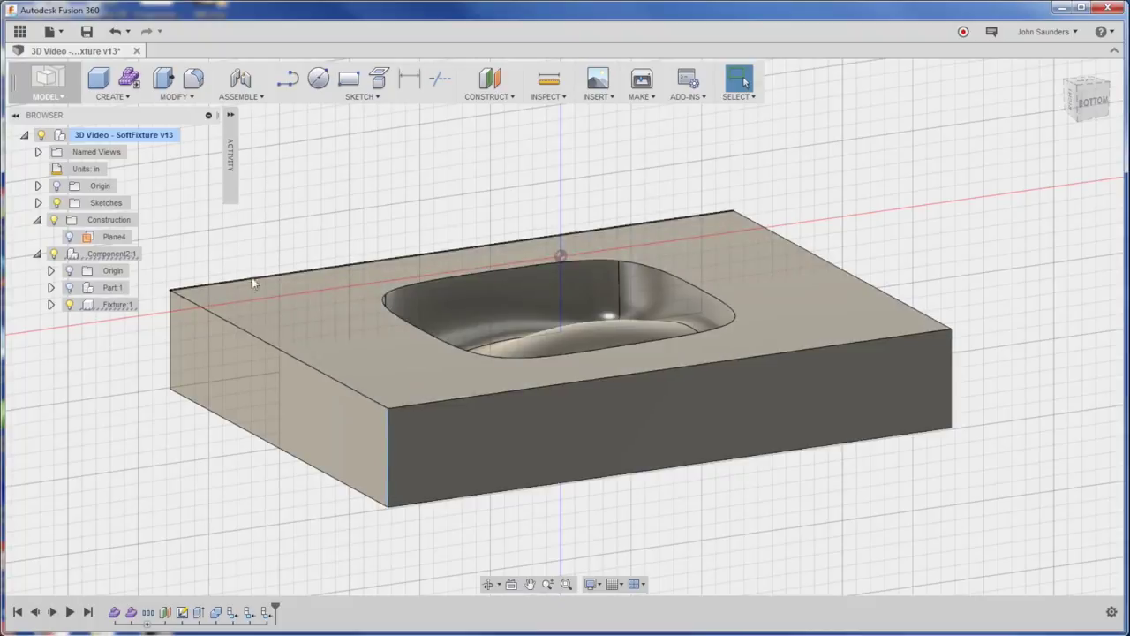
Step: Turn on Part:1 visibility so the rounded part shows inside the fixture pocket
click(112, 287)
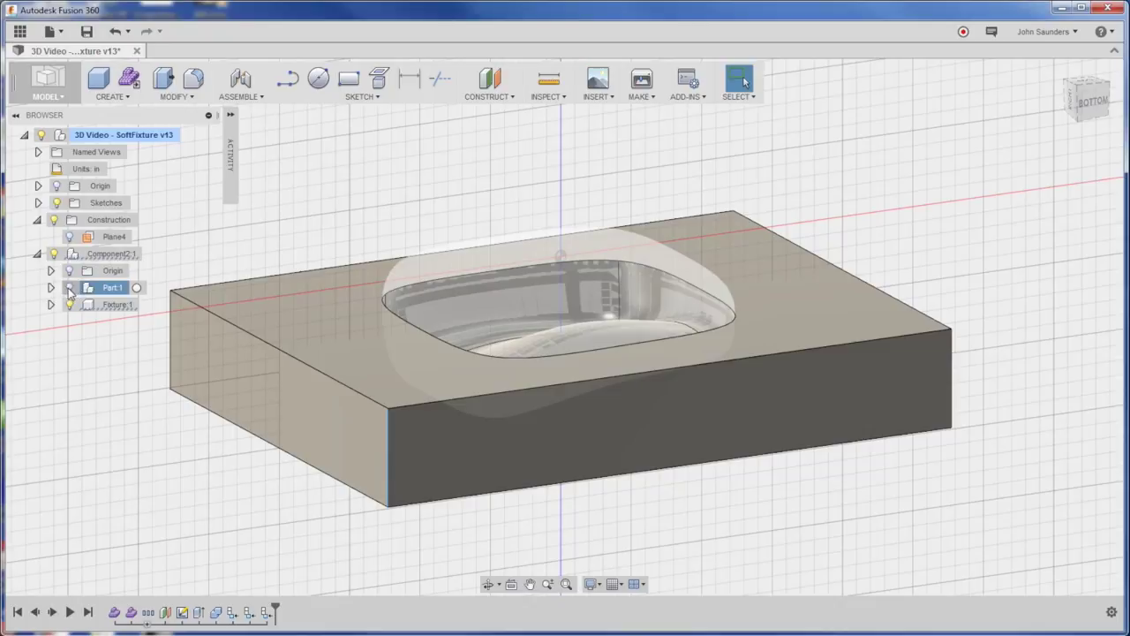
click(69, 287)
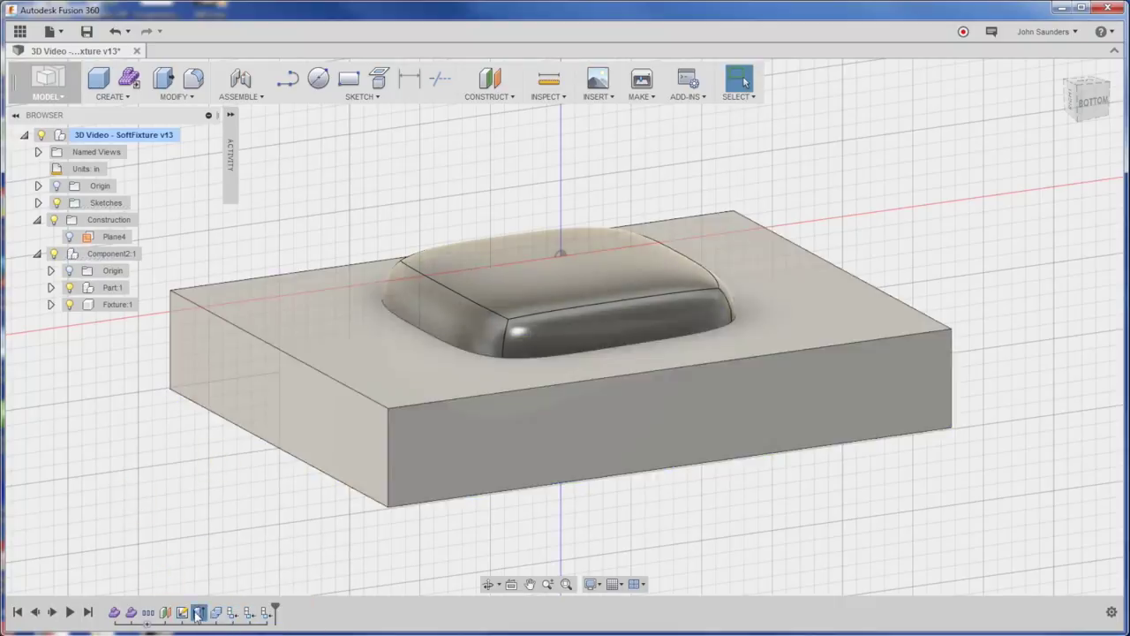
click(392, 367)
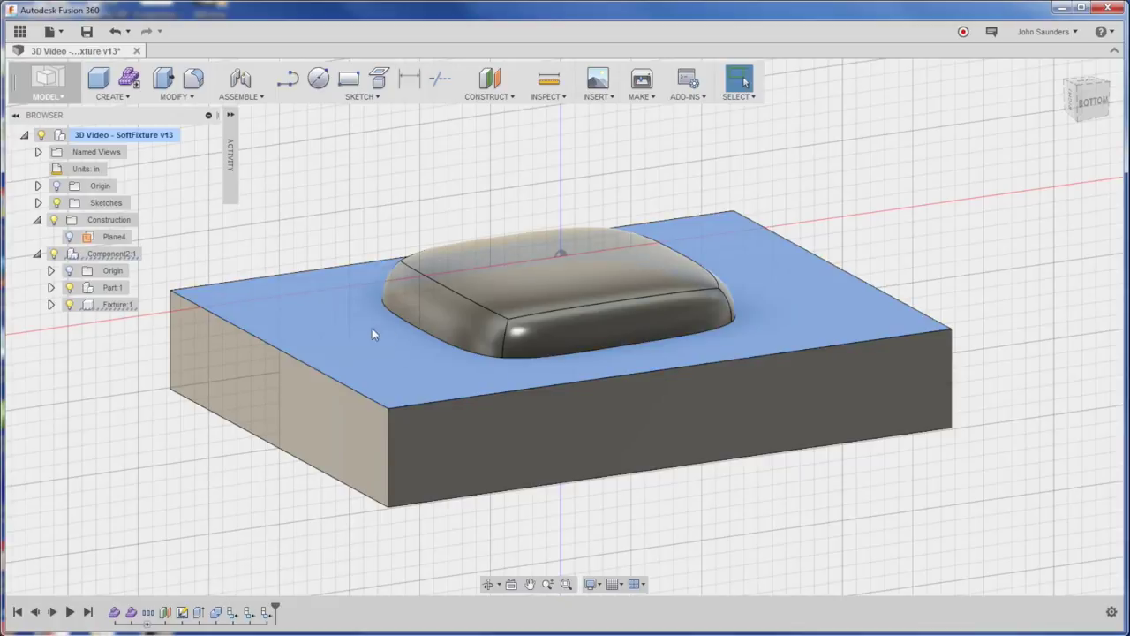
Step: Edit the fixture's Extrude1 feature to a distance of -0.45 in
right_click(371, 334)
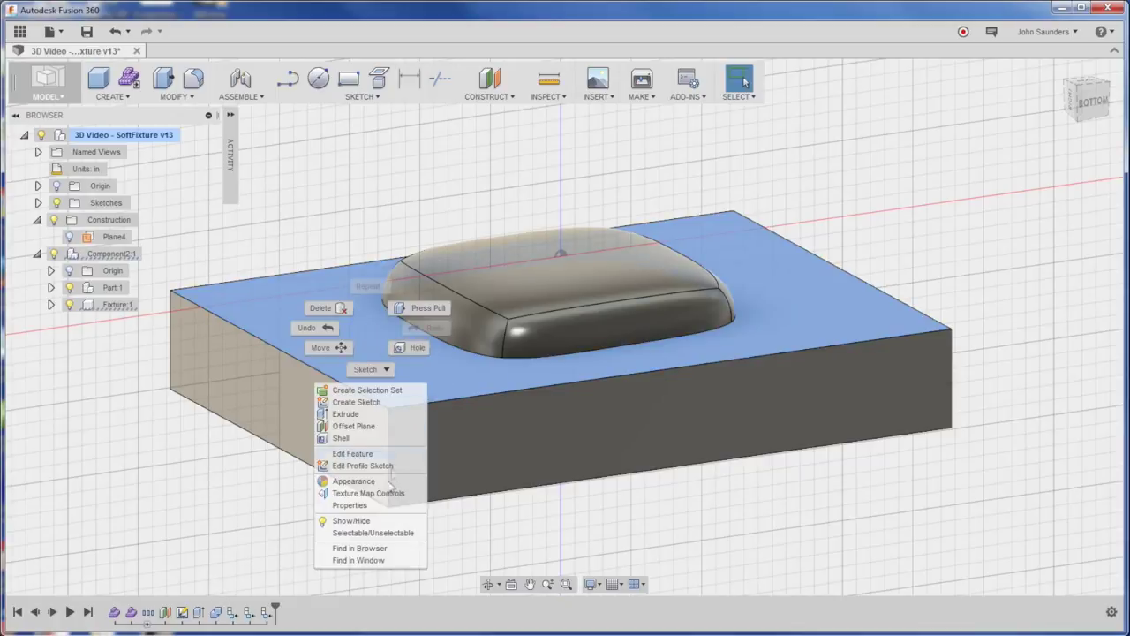
mouse_move(380, 548)
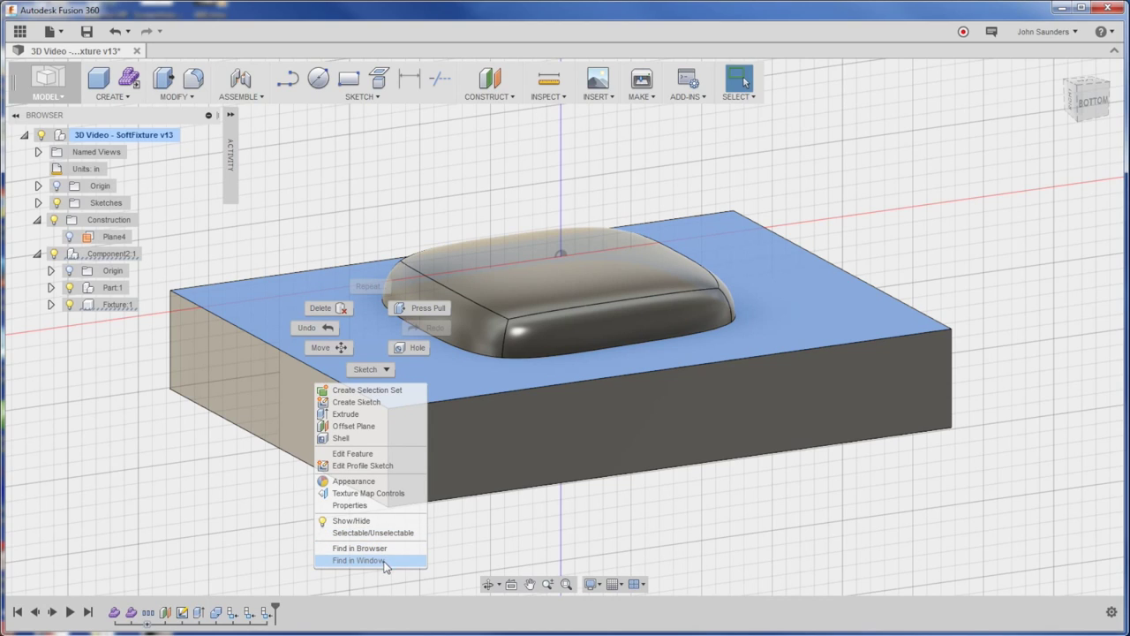
click(357, 559)
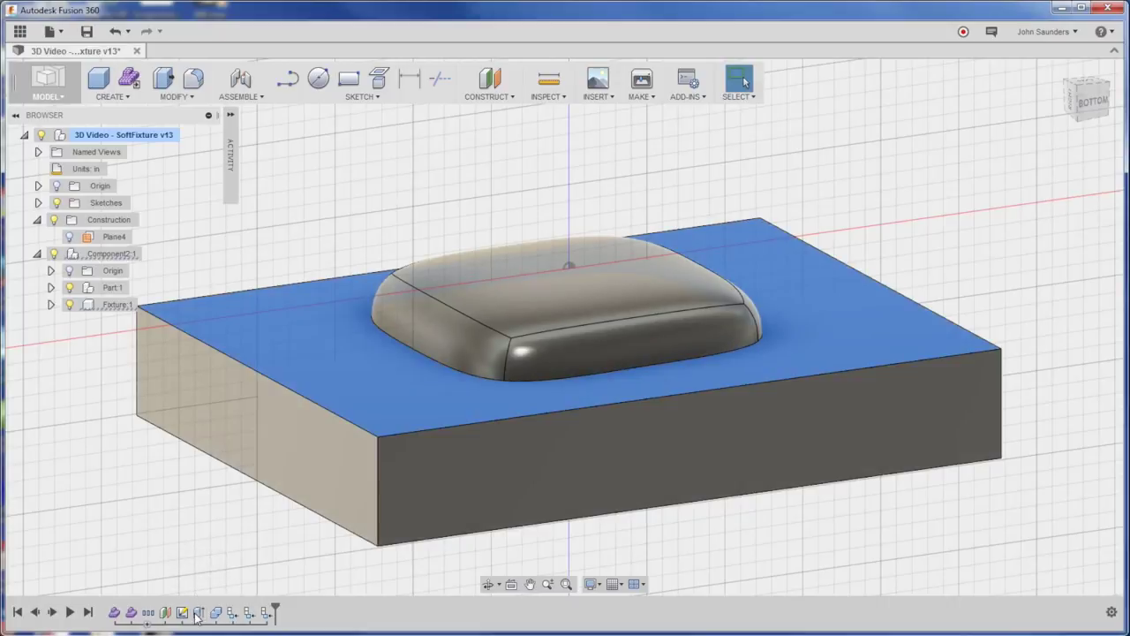
mouse_move(198, 613)
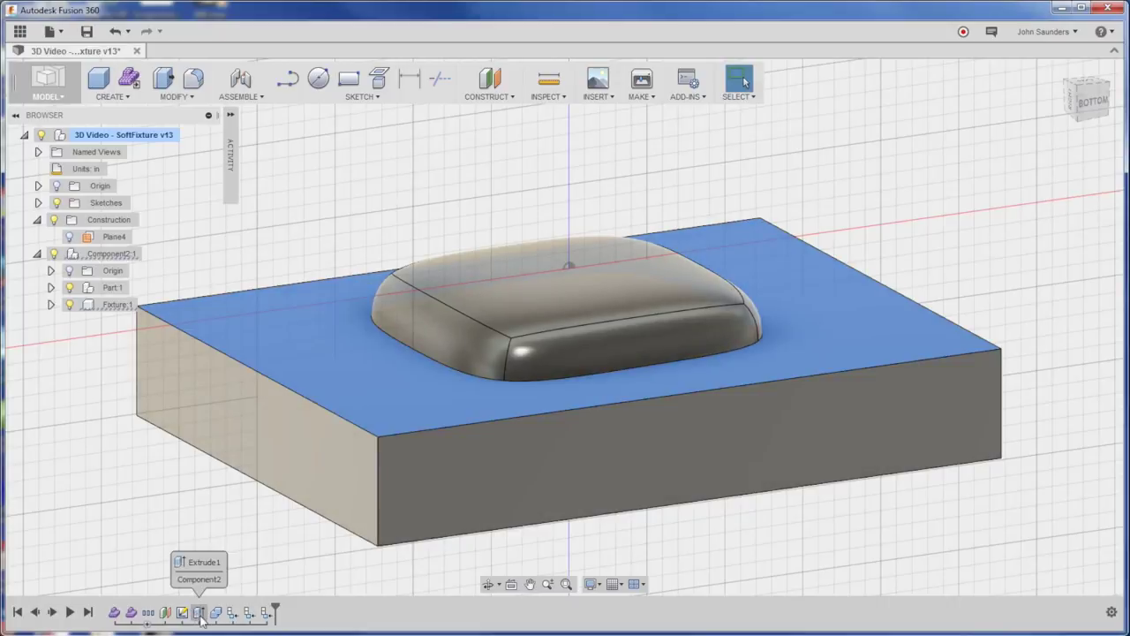
right_click(198, 612)
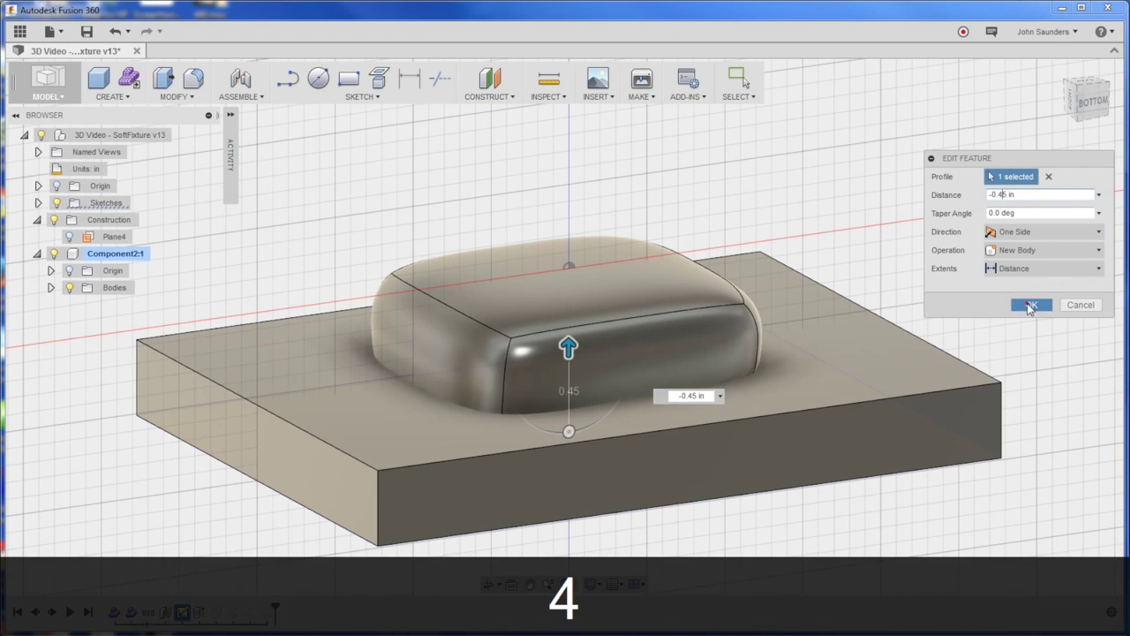
click(1030, 305)
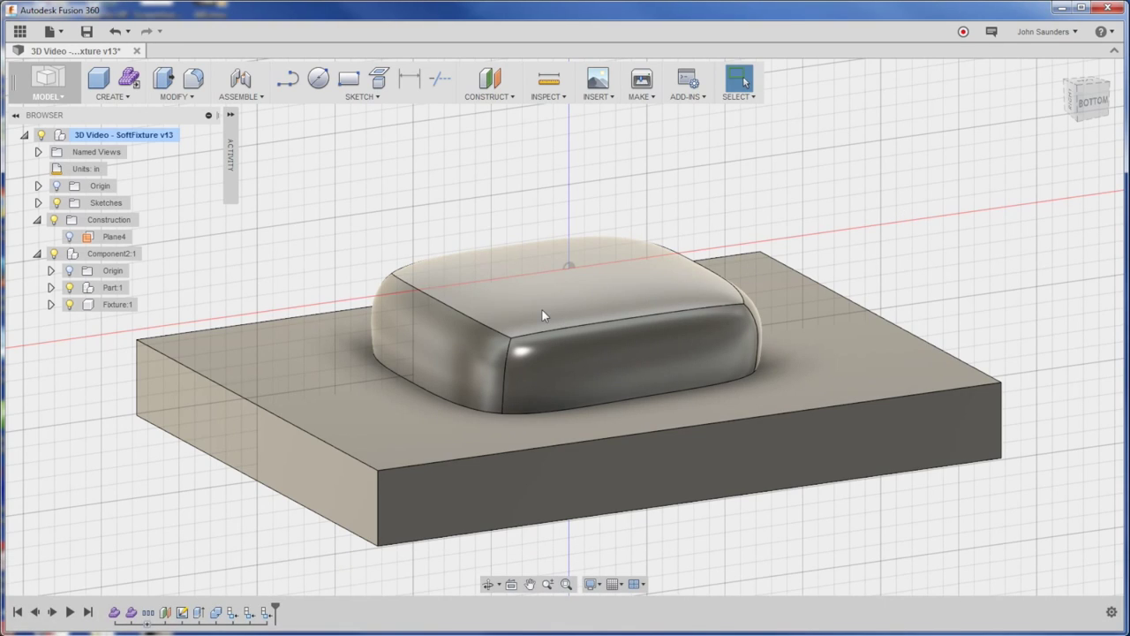
click(47, 84)
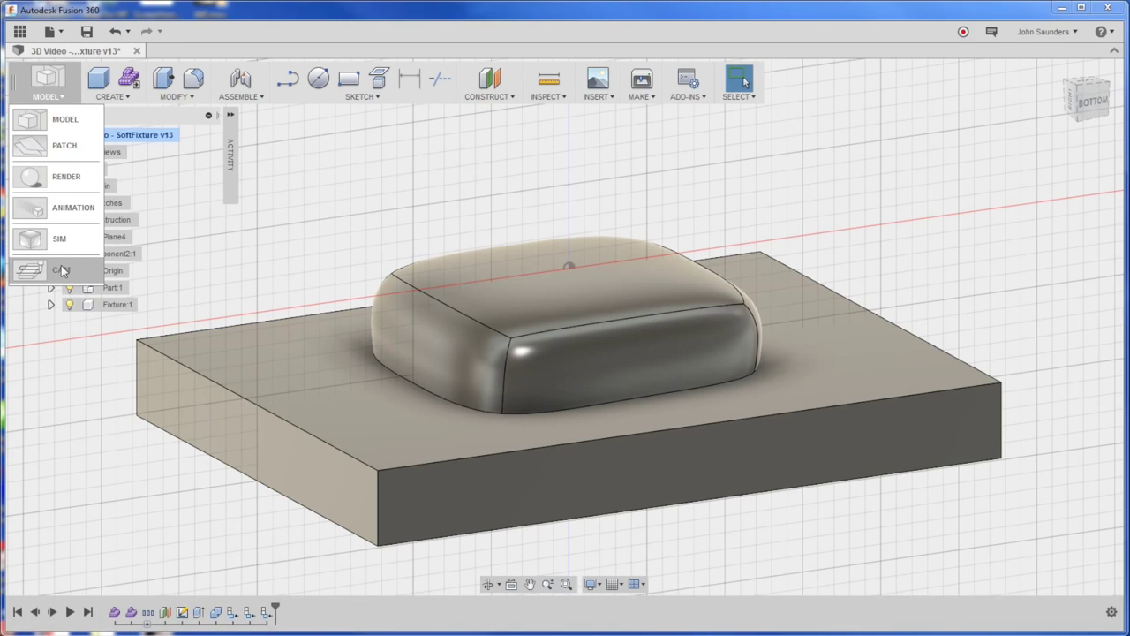
Step: Start a new CAM setup with its origin at the fixture's left corner point
click(59, 269)
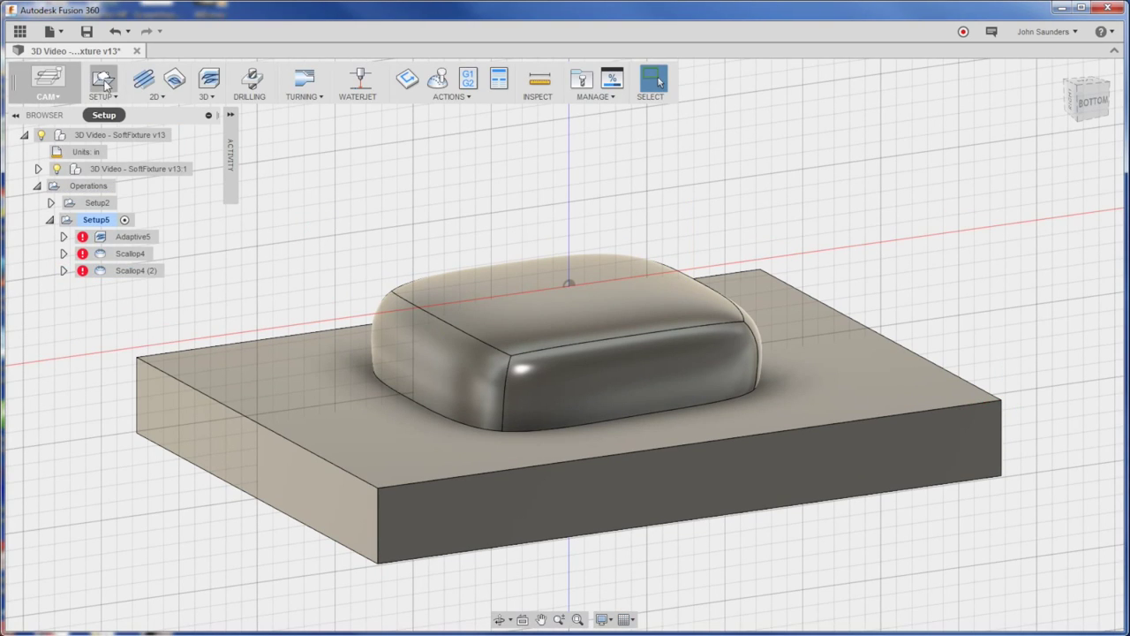
click(103, 79)
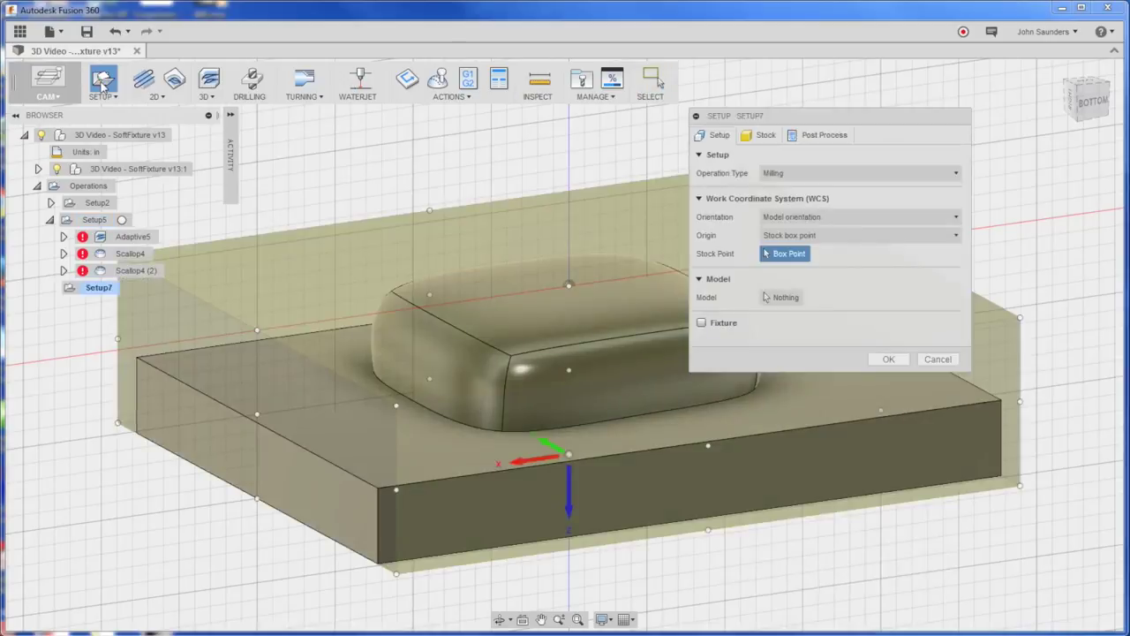
mouse_move(799, 218)
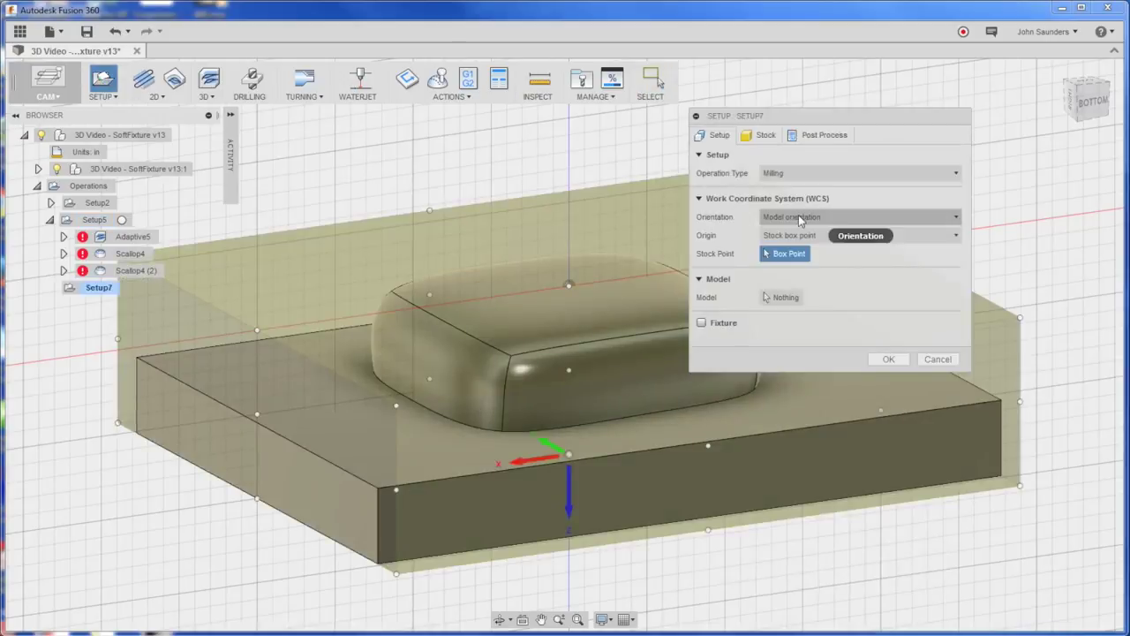
click(857, 235)
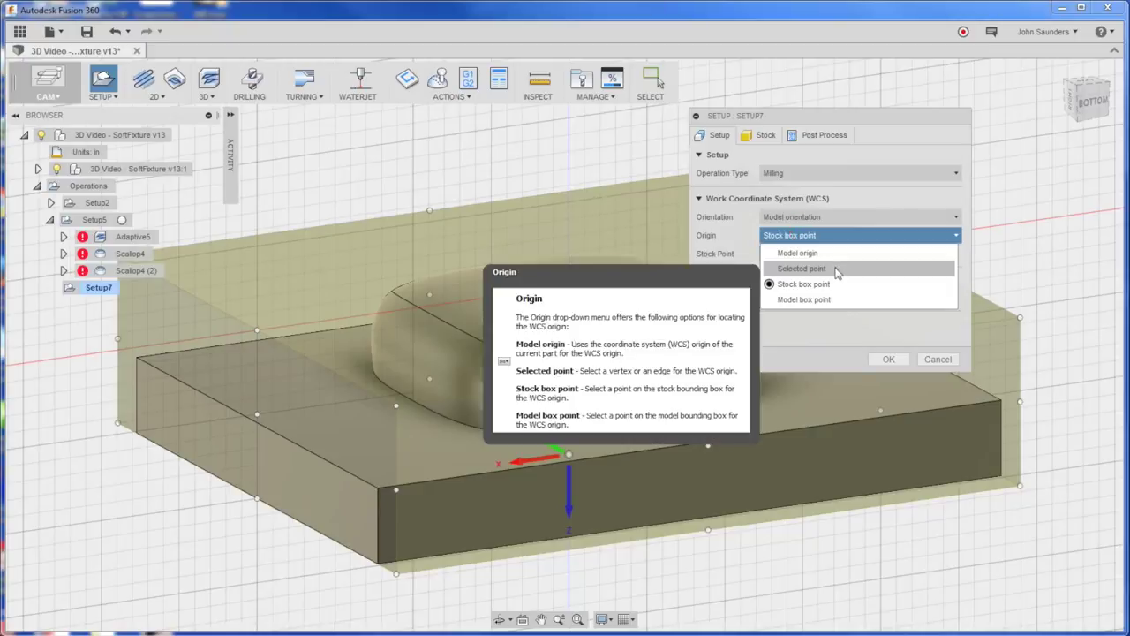
click(800, 269)
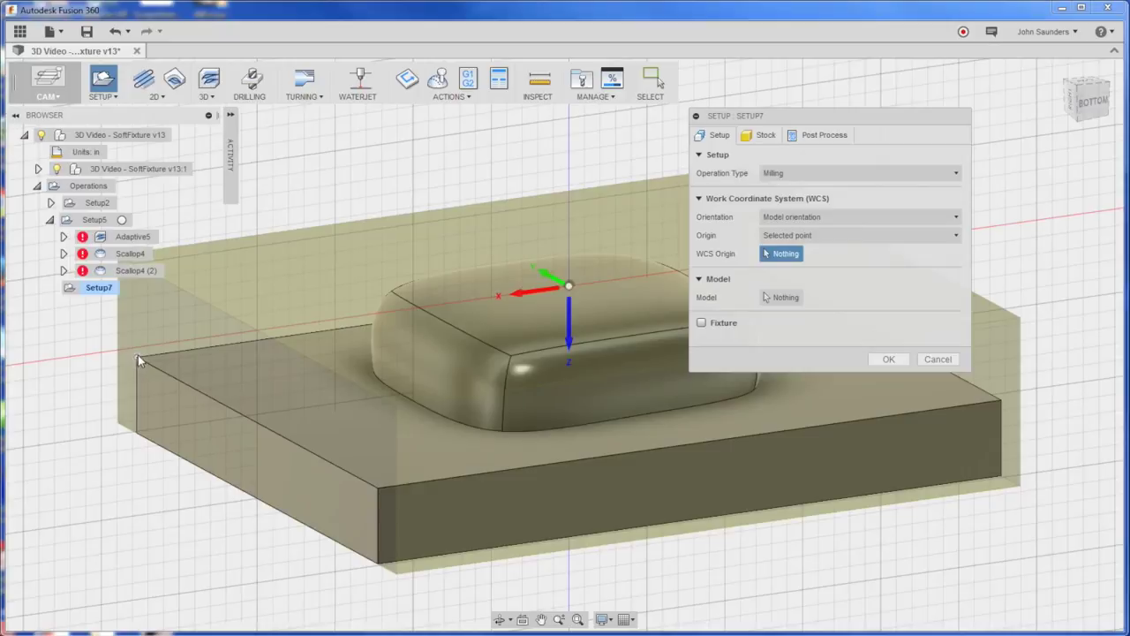
click(137, 359)
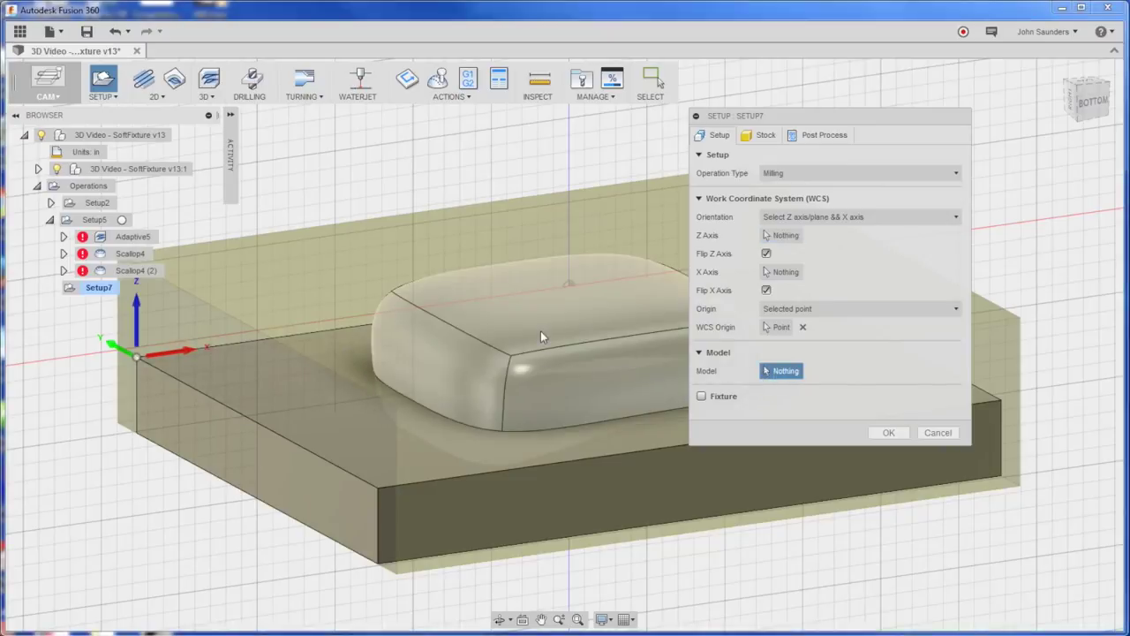
Step: Use the part body as the model, set stock height to 1.1 in, and create the setup
click(539, 331)
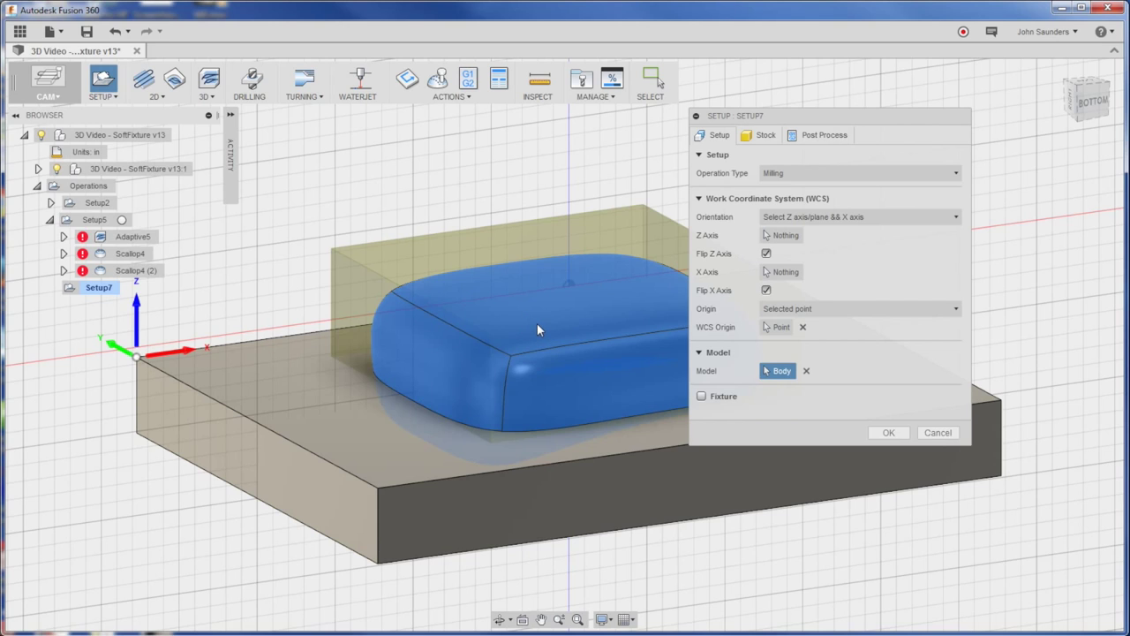
click(861, 216)
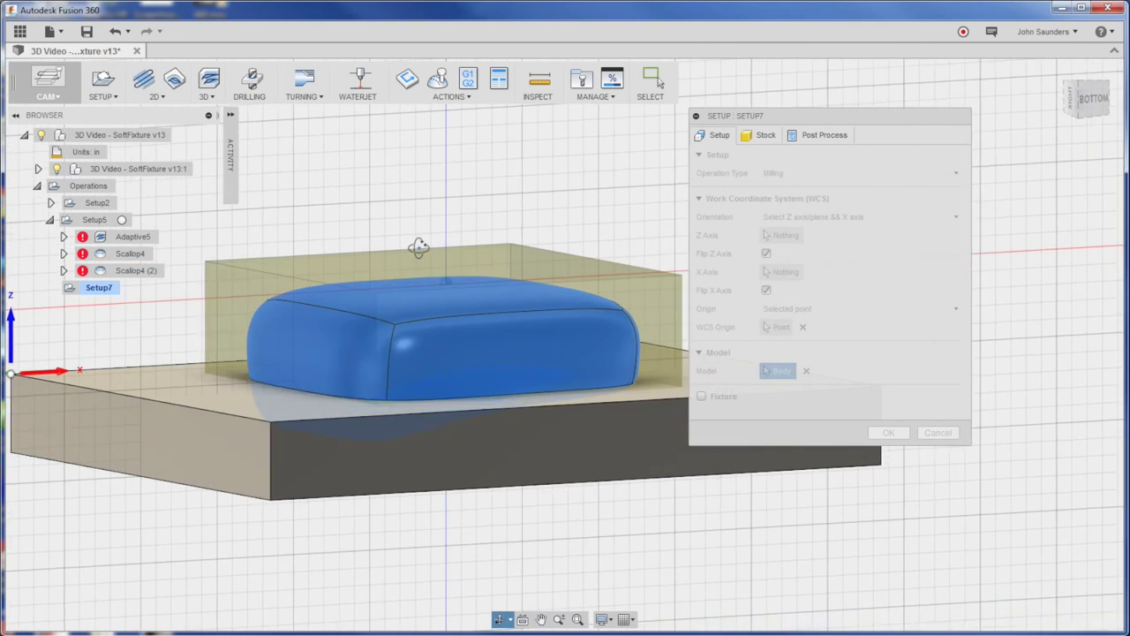
click(765, 135)
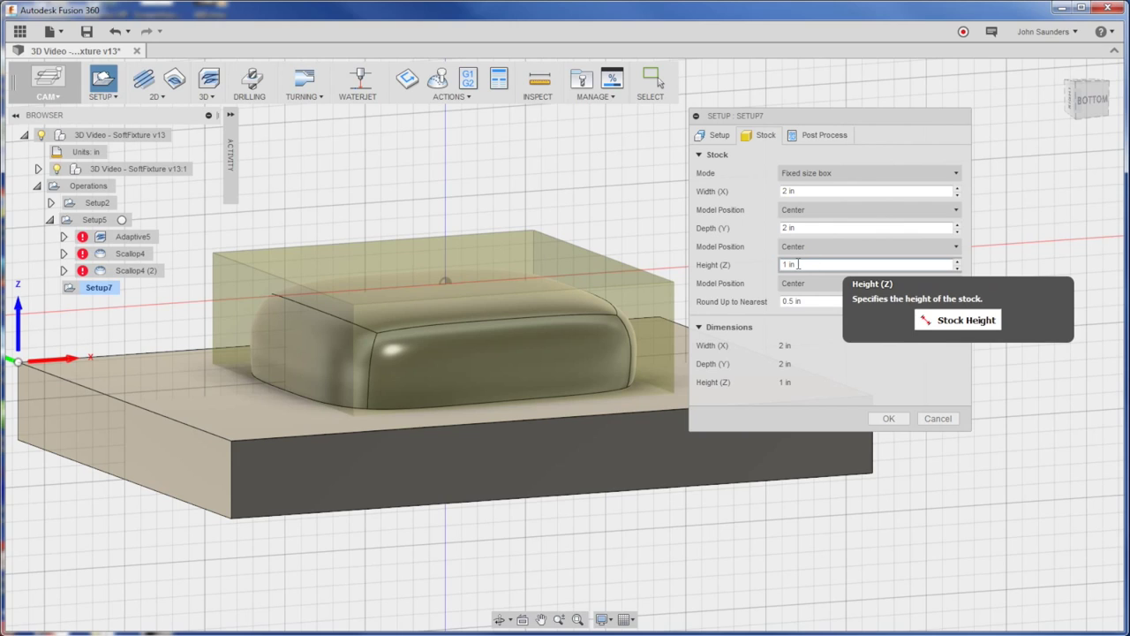
text(1)
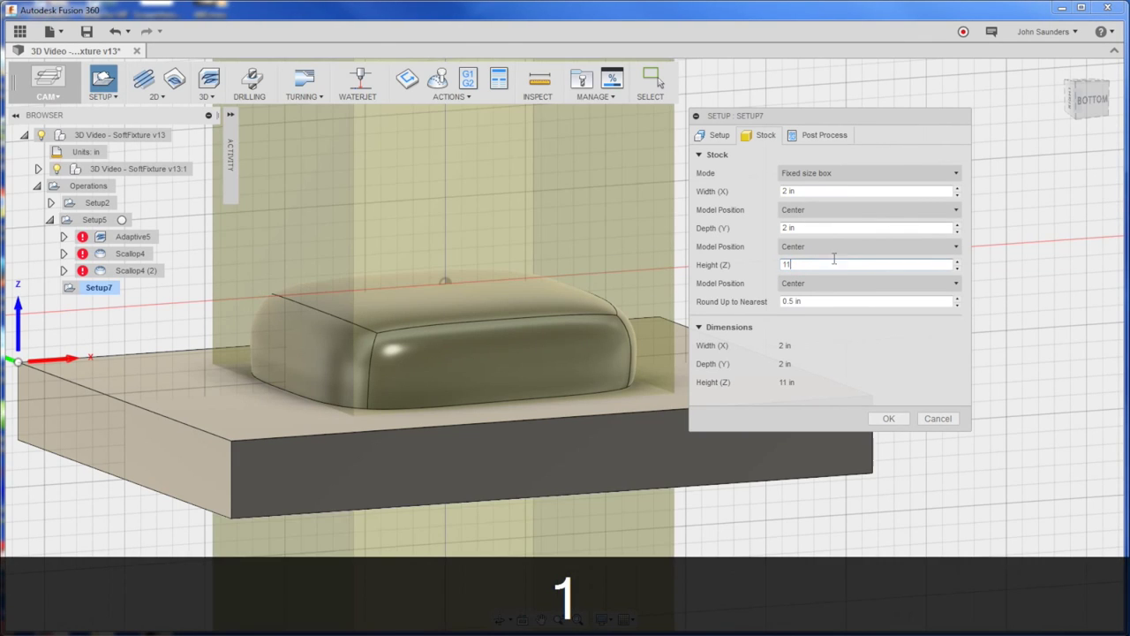
text(1.1)
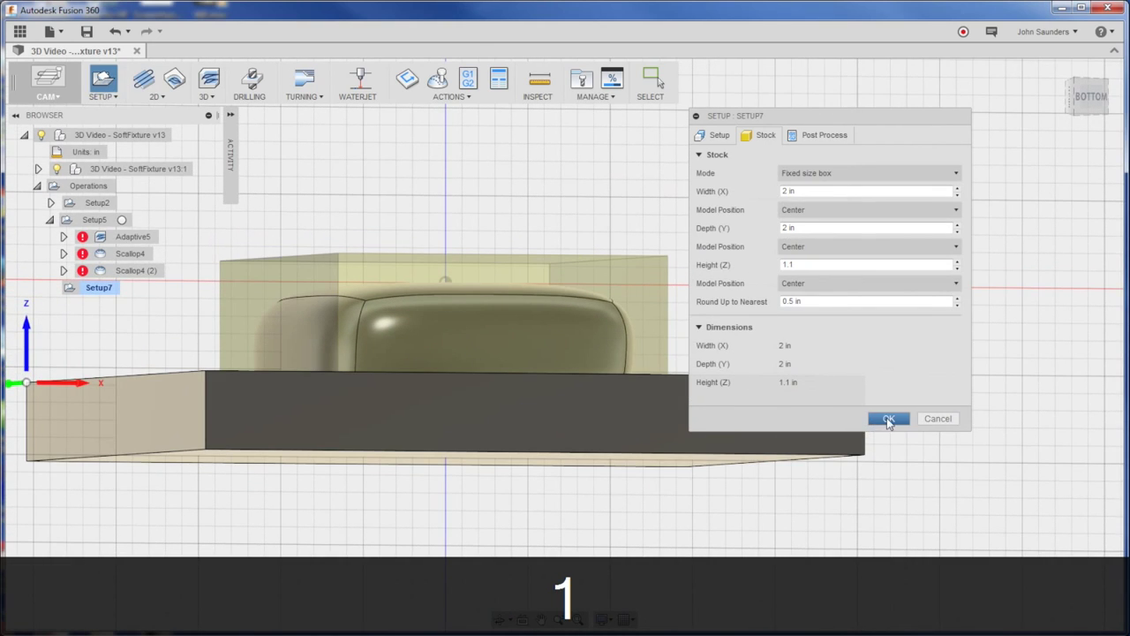
click(889, 418)
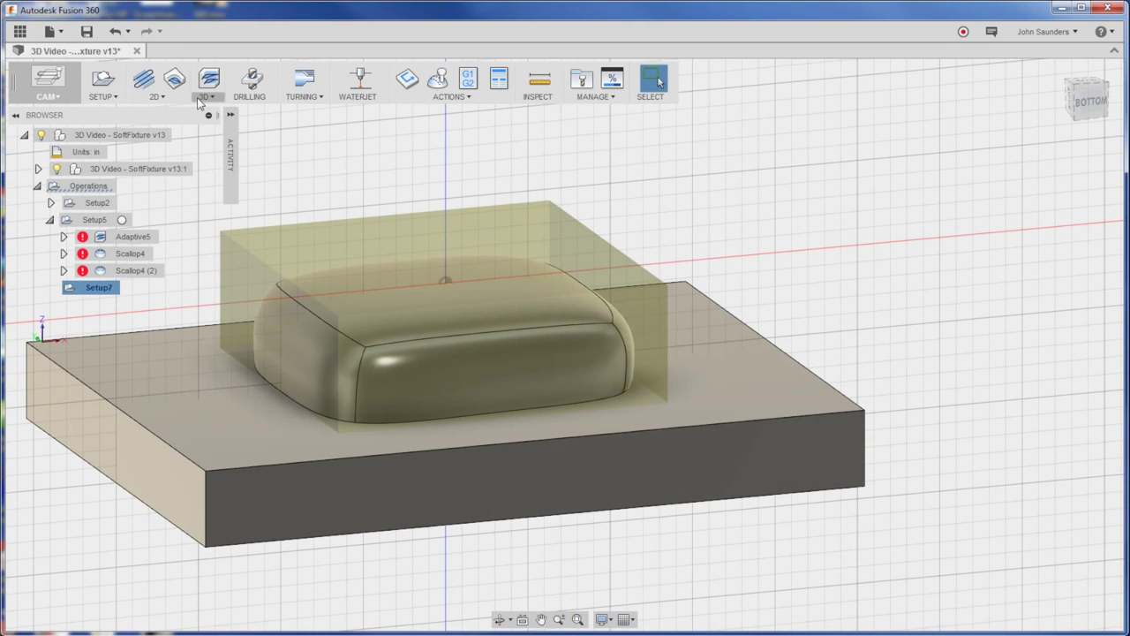
Step: Create an adaptive clearing toolpath with the 1/4" flat end mill, 10000 rpm, feedrate 30
click(207, 84)
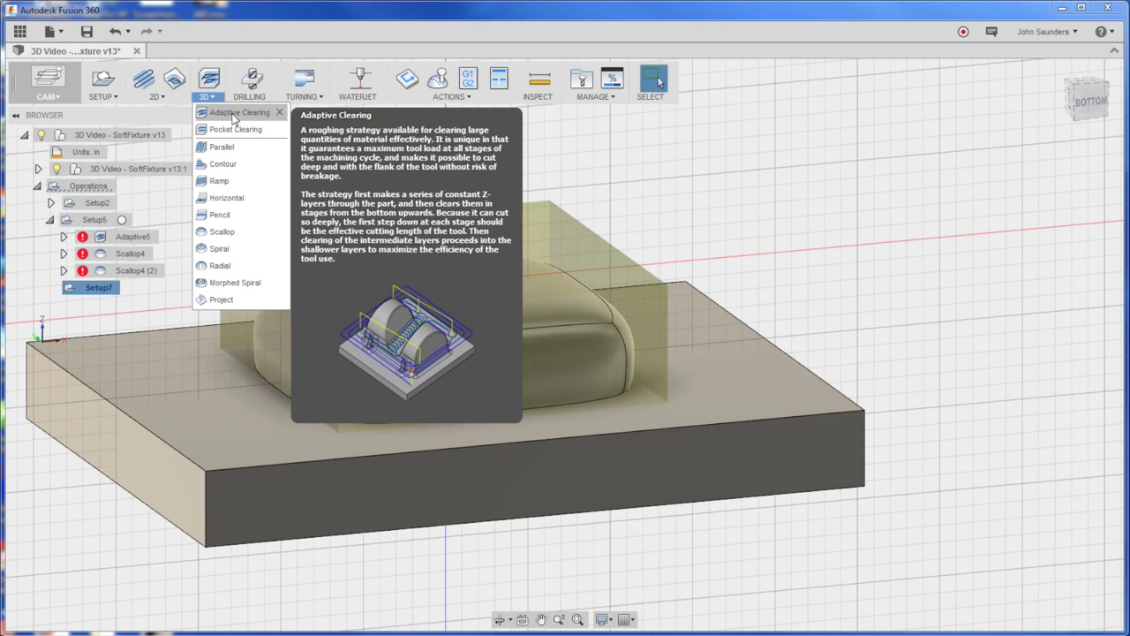
click(239, 112)
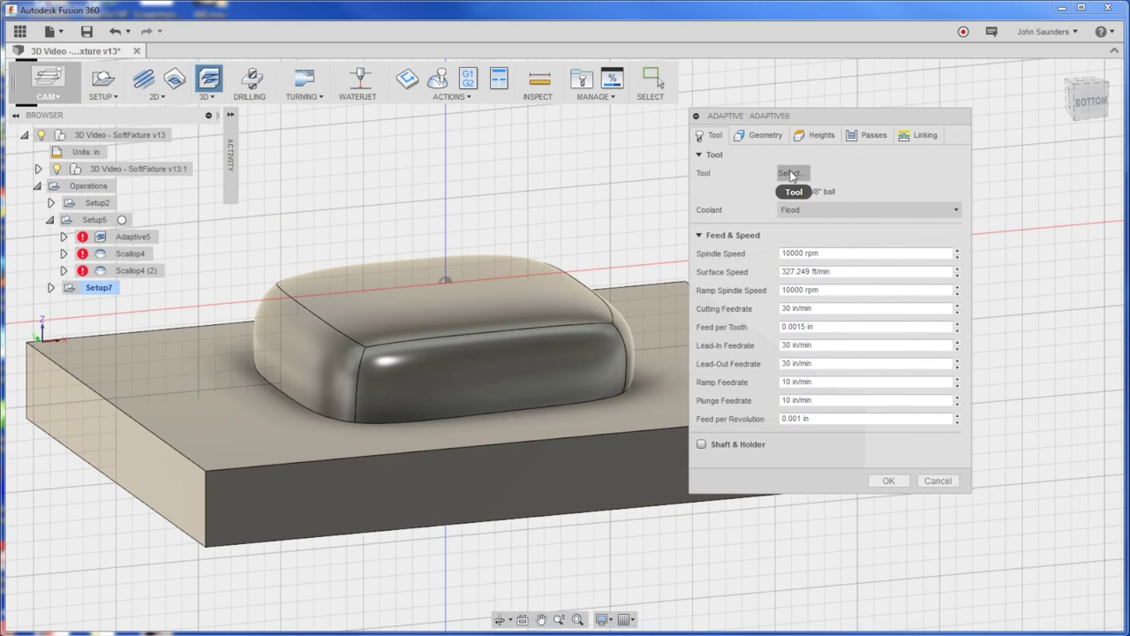
click(790, 173)
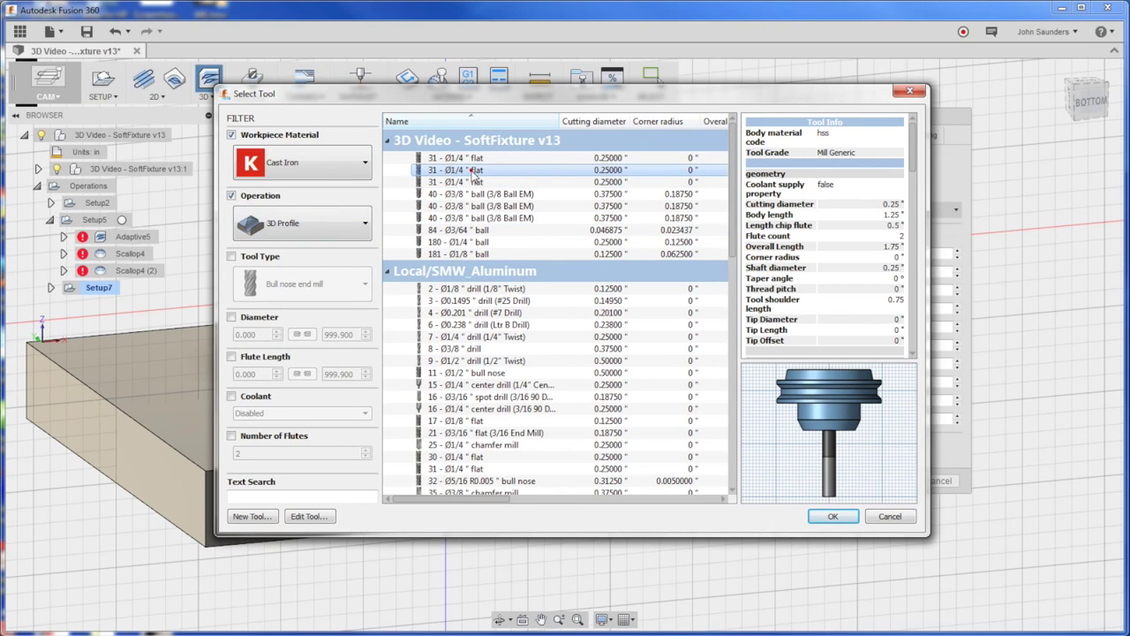
click(831, 516)
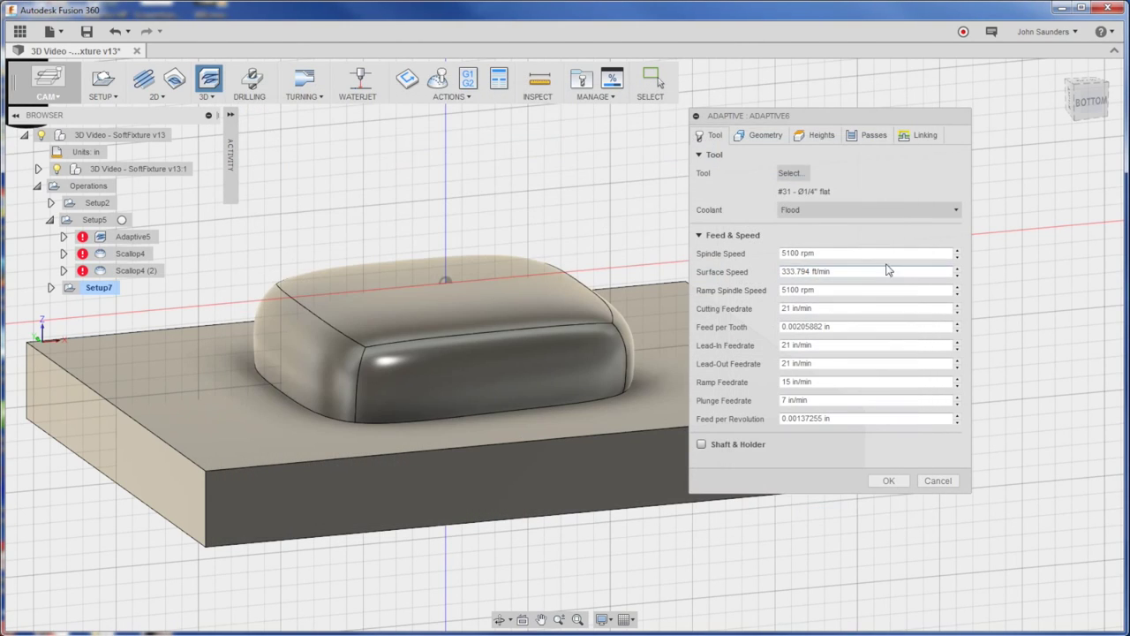
text(10000)
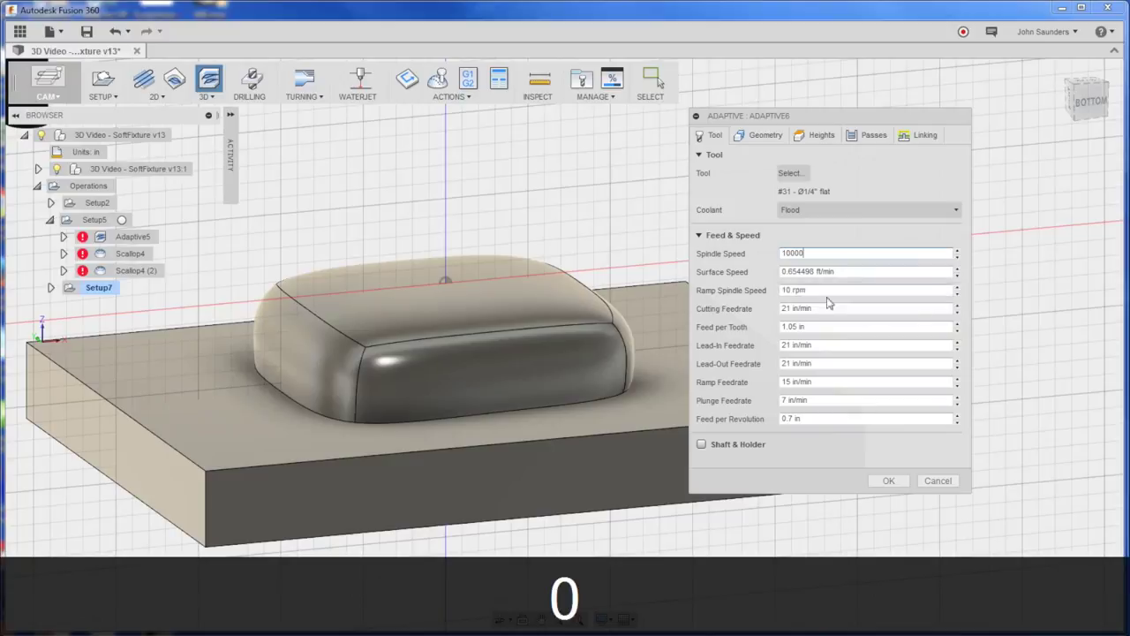
click(839, 308)
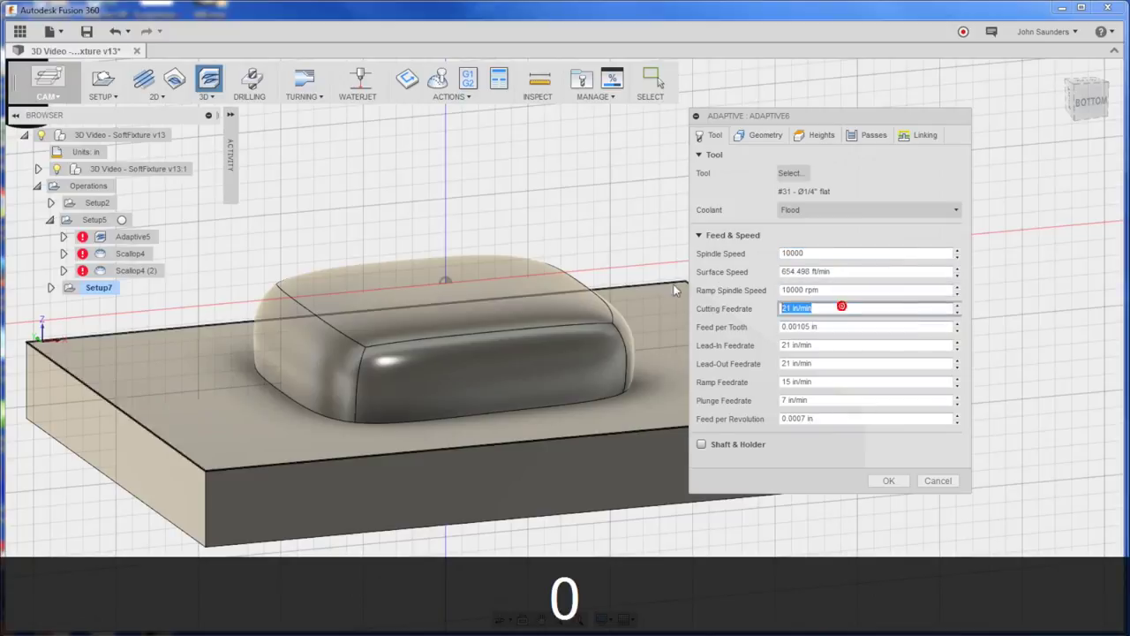
text(30)
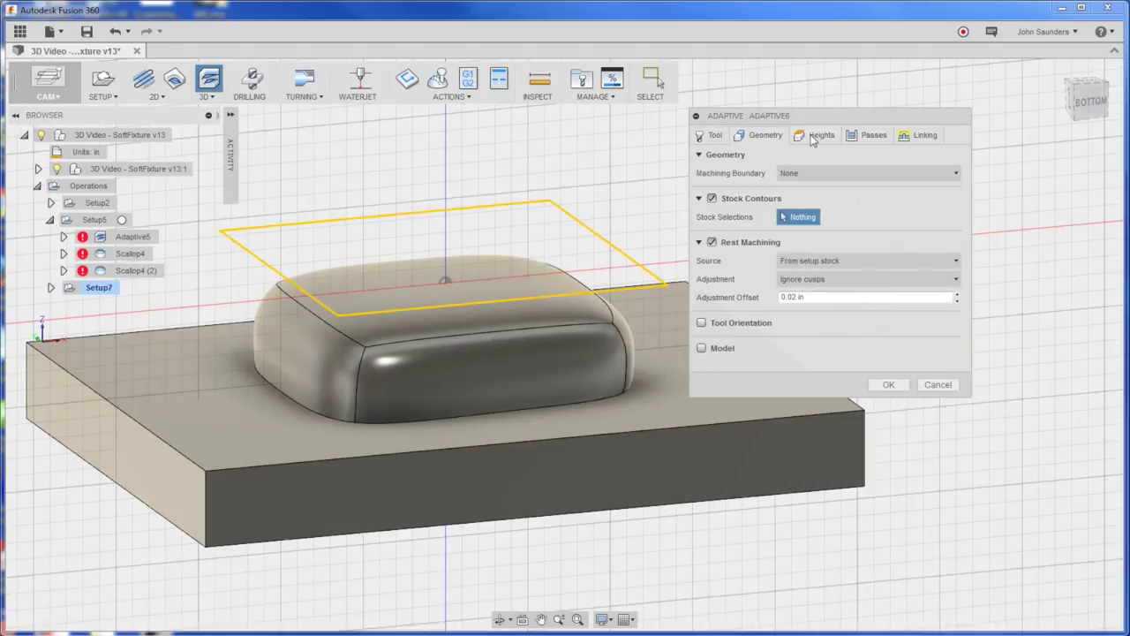
Step: Measure the bottom height from the selected fixture face, 0.01 in above
click(821, 134)
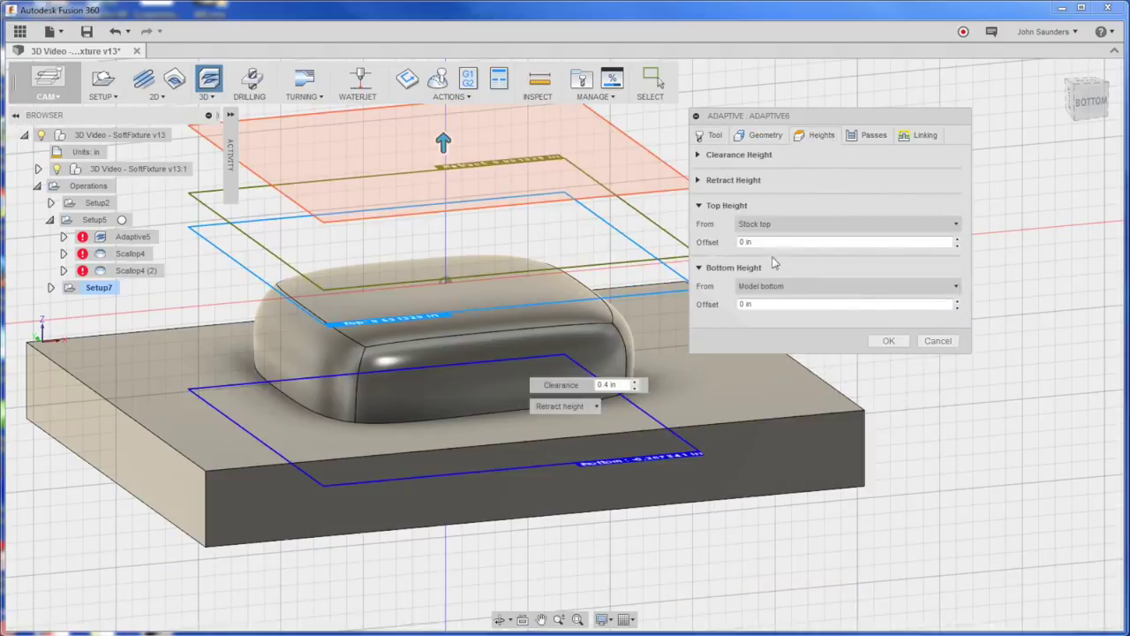
click(846, 285)
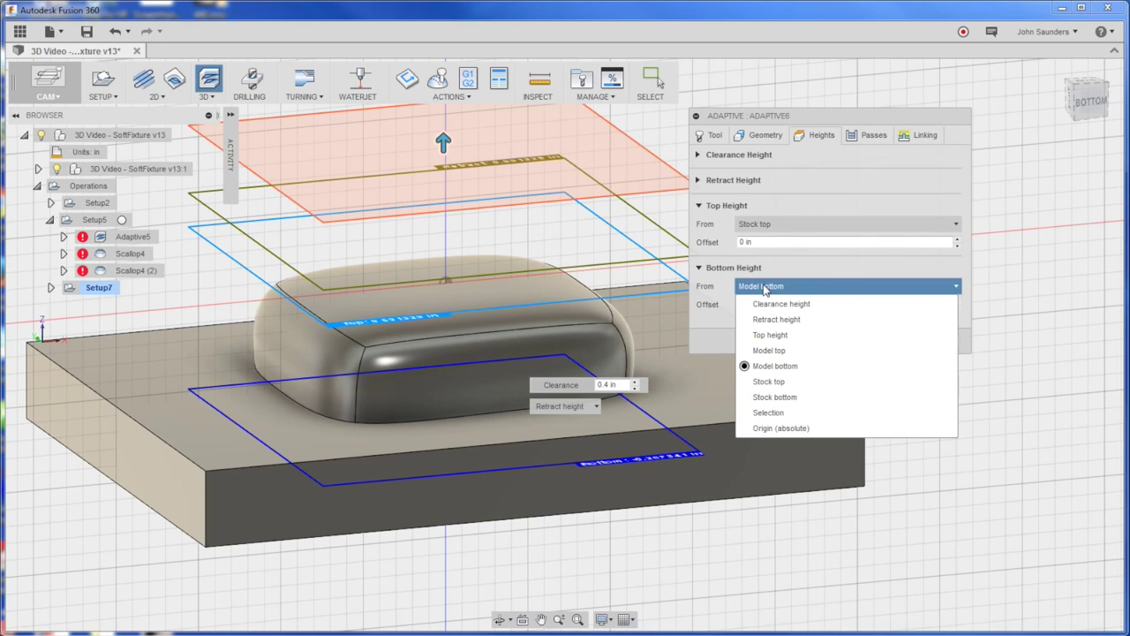
click(774, 365)
text(0.01)
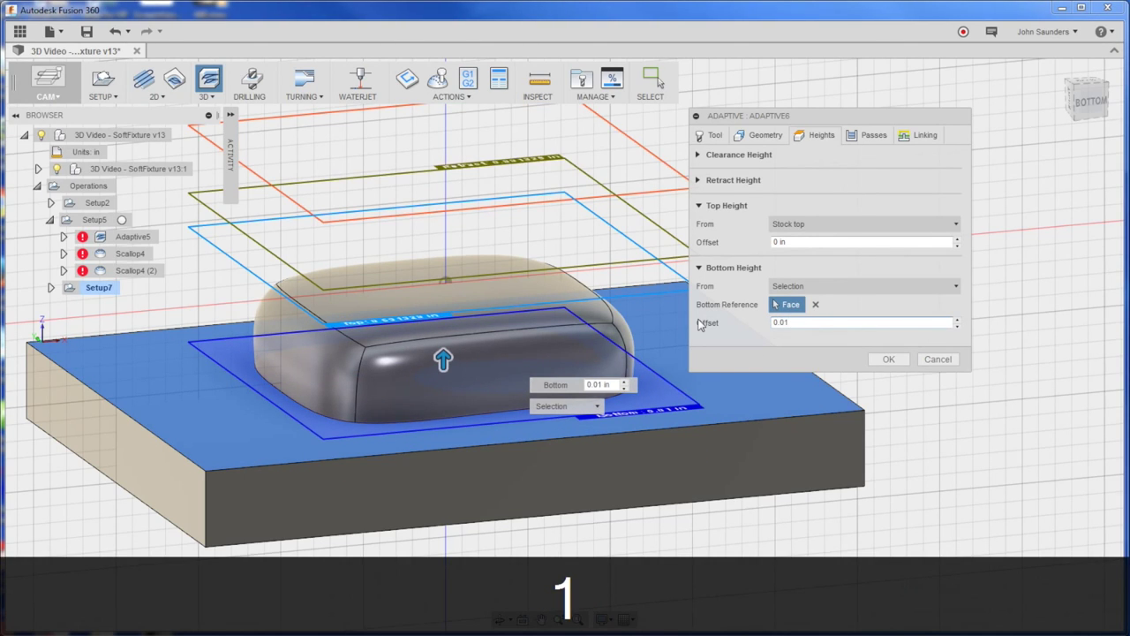
click(874, 134)
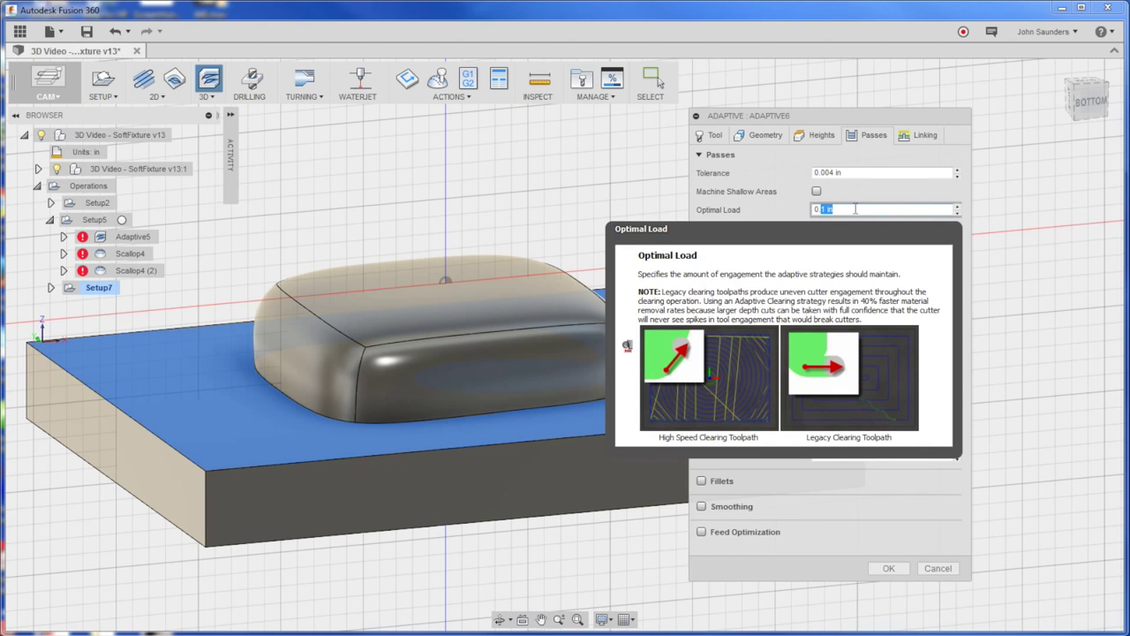
Step: Set optimal load 0.075 with 0.25 in roughing stepdown and create Adaptive6
text(0.0)
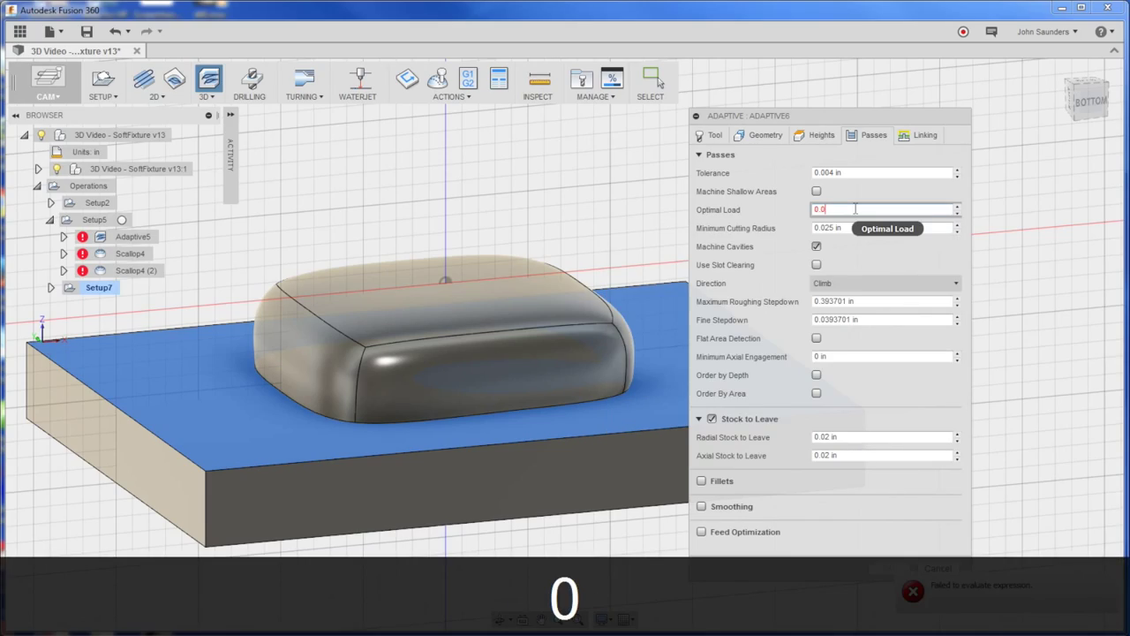
text(0.07)
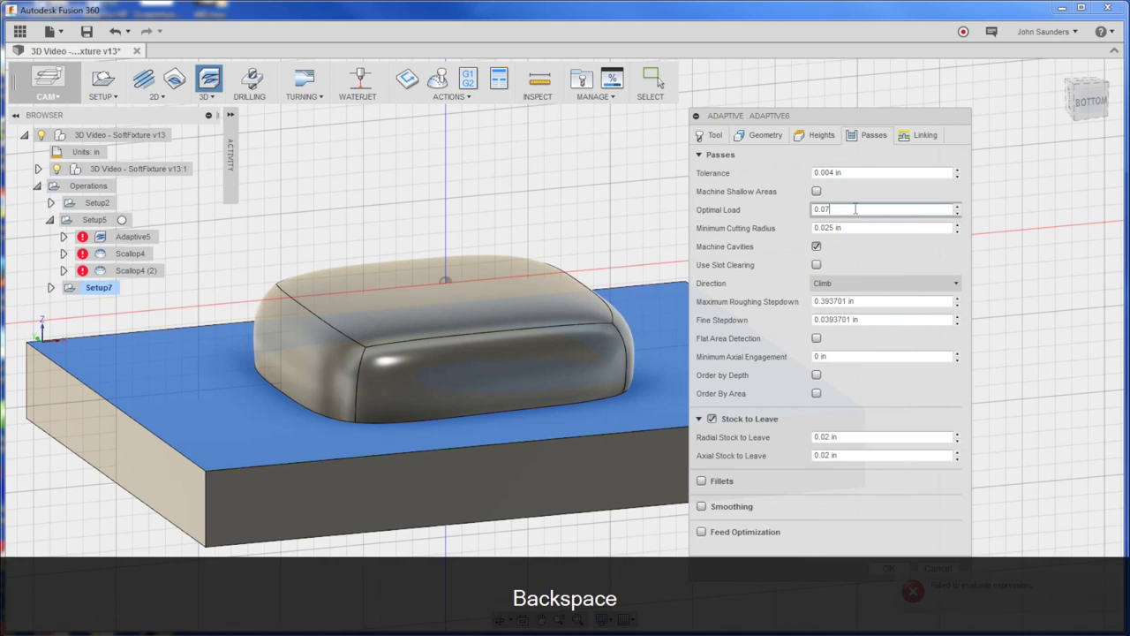
text(5)
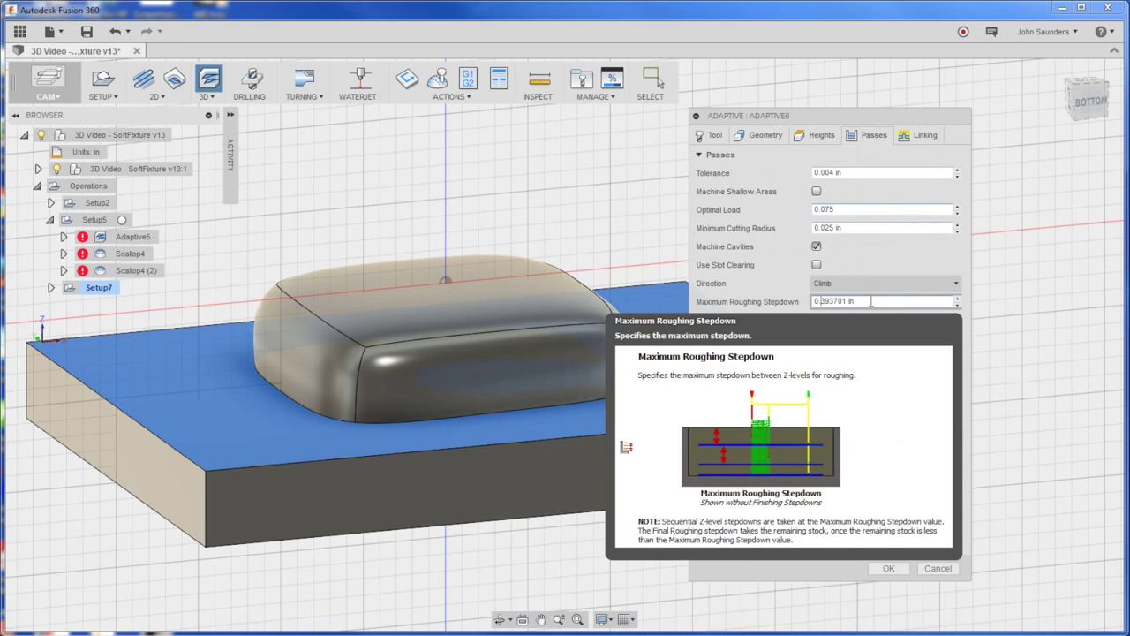
key(Tab)
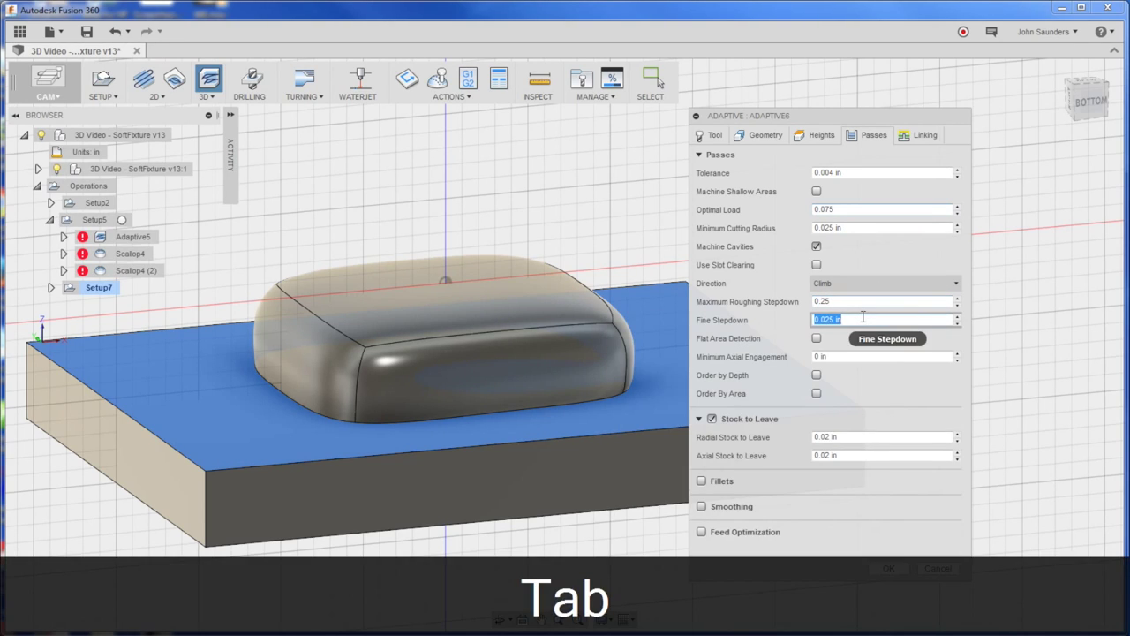
mouse_move(843, 320)
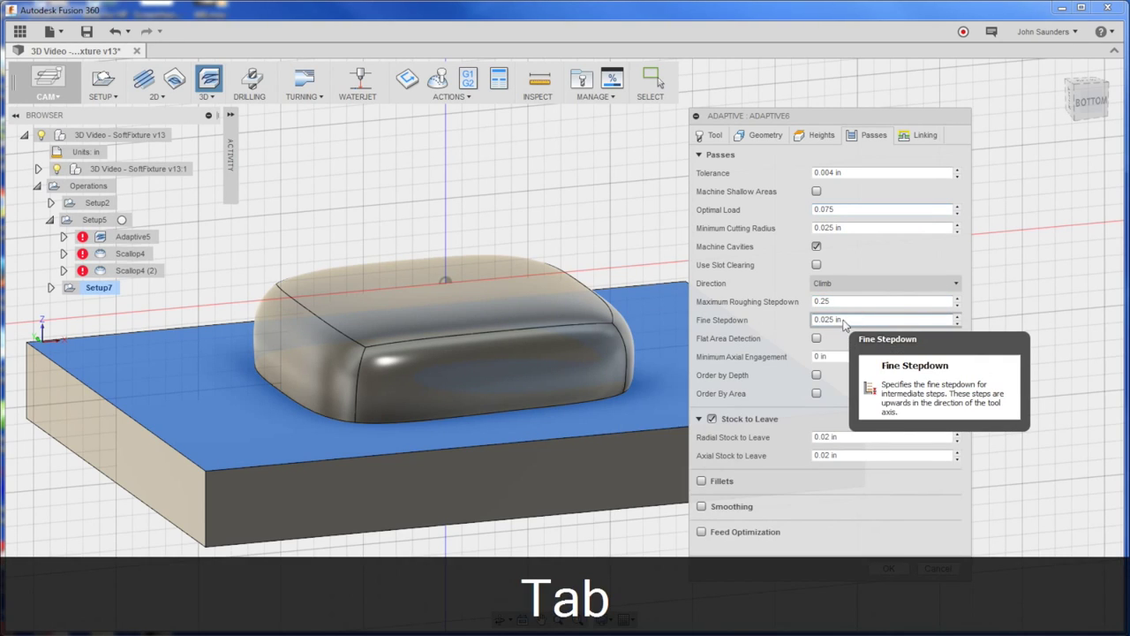
click(890, 568)
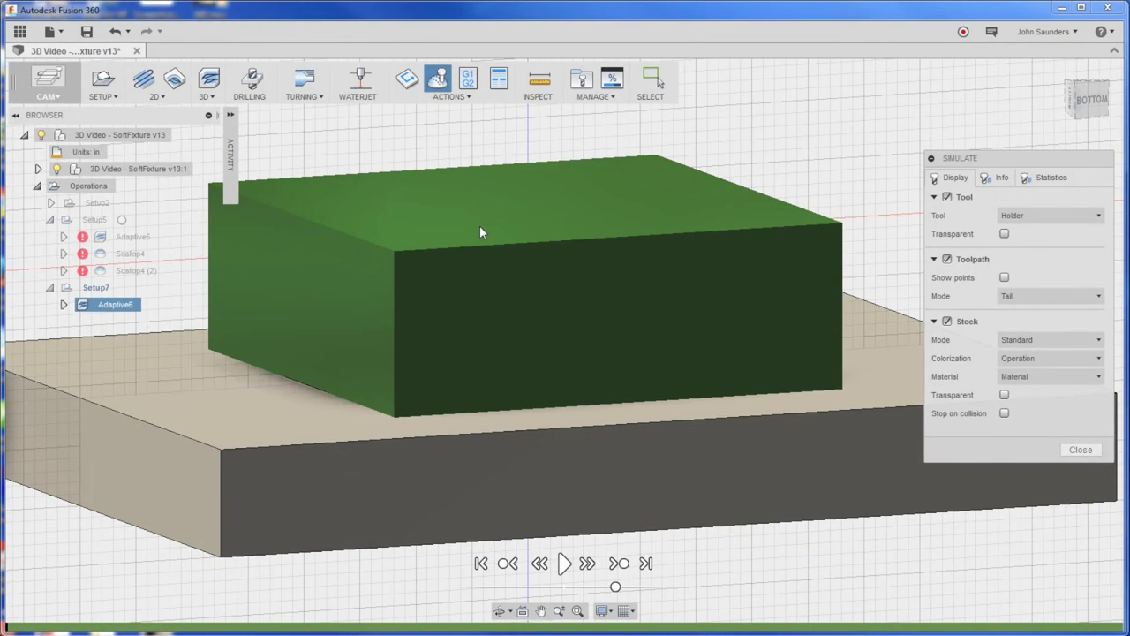
Step: Play the Adaptive6 roughing simulation, then close it
click(564, 563)
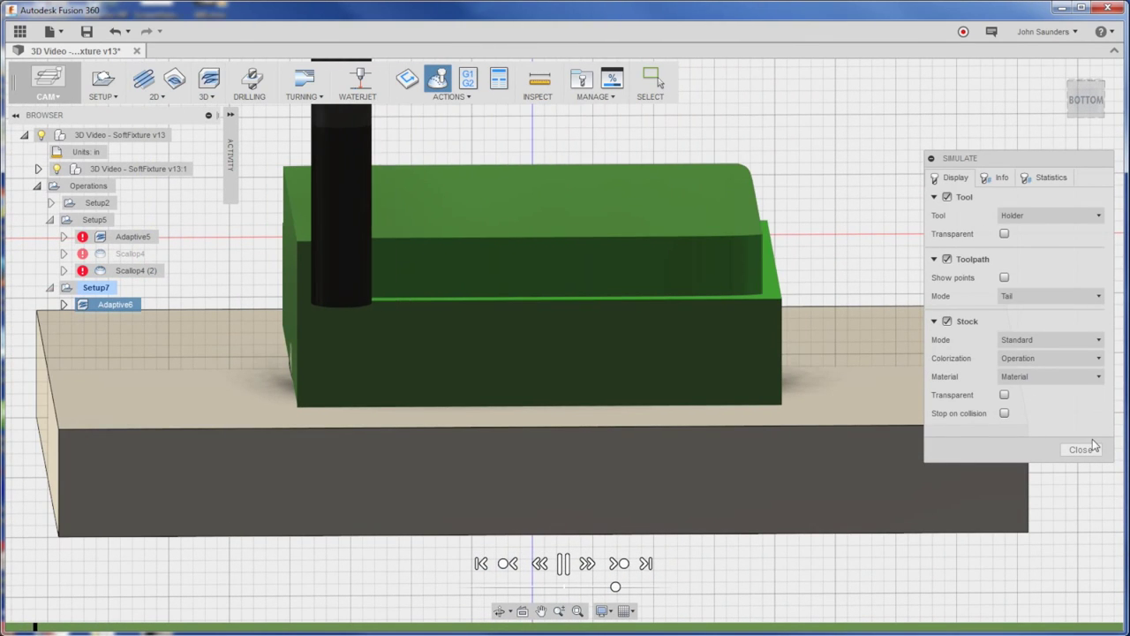
click(1083, 450)
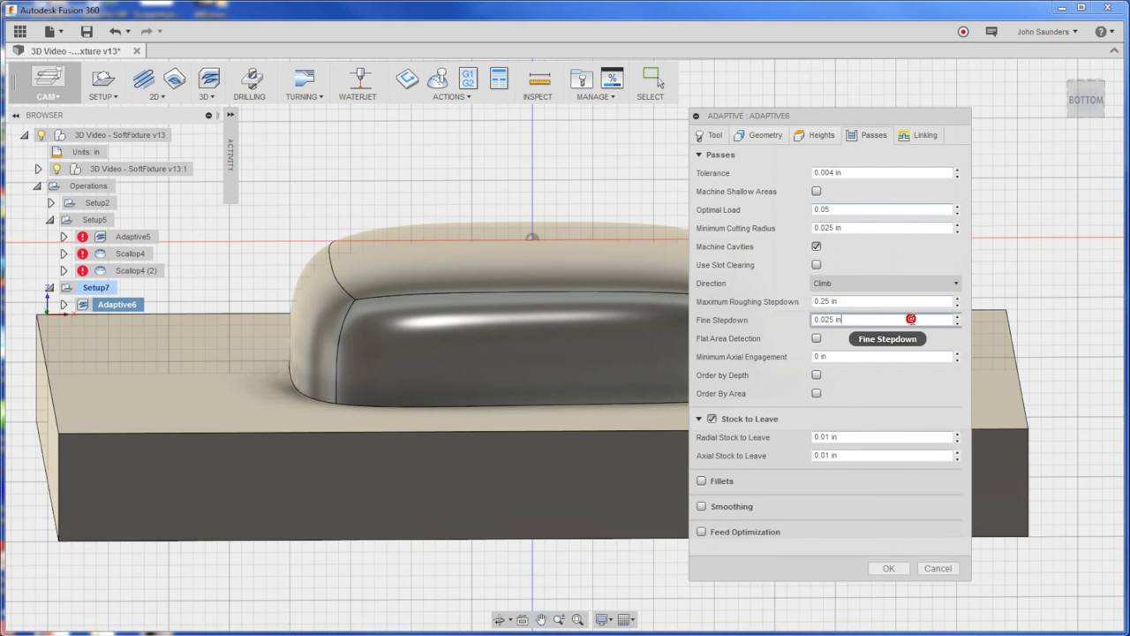
mouse_move(912, 319)
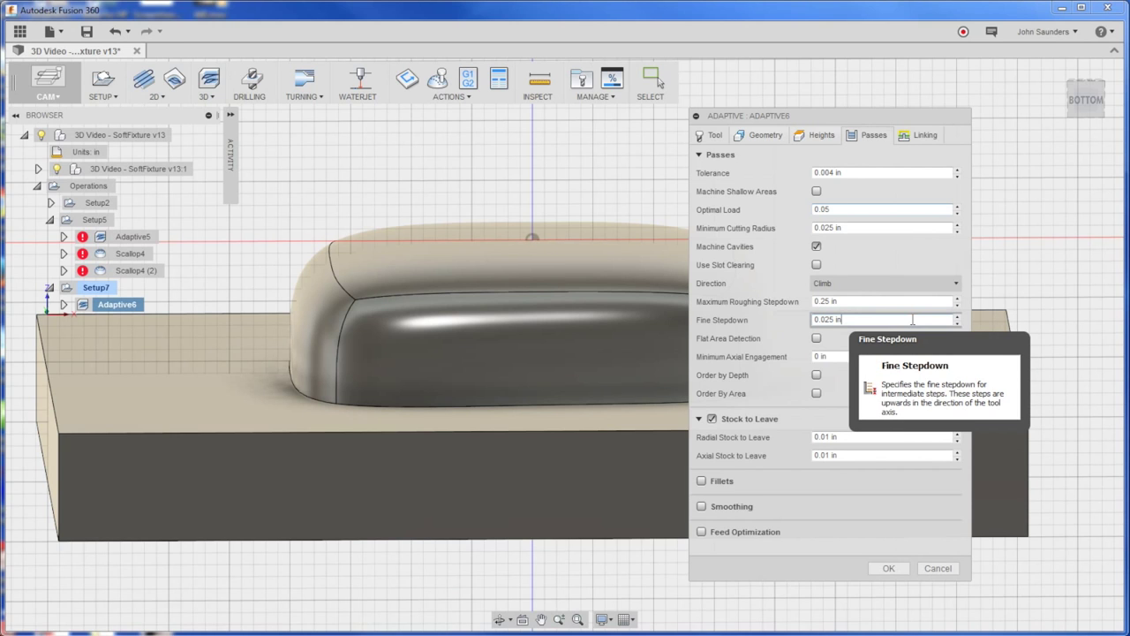
Step: Regenerate Adaptive6 with 0.05 optimal load and 0.01 in stock to leave
click(889, 568)
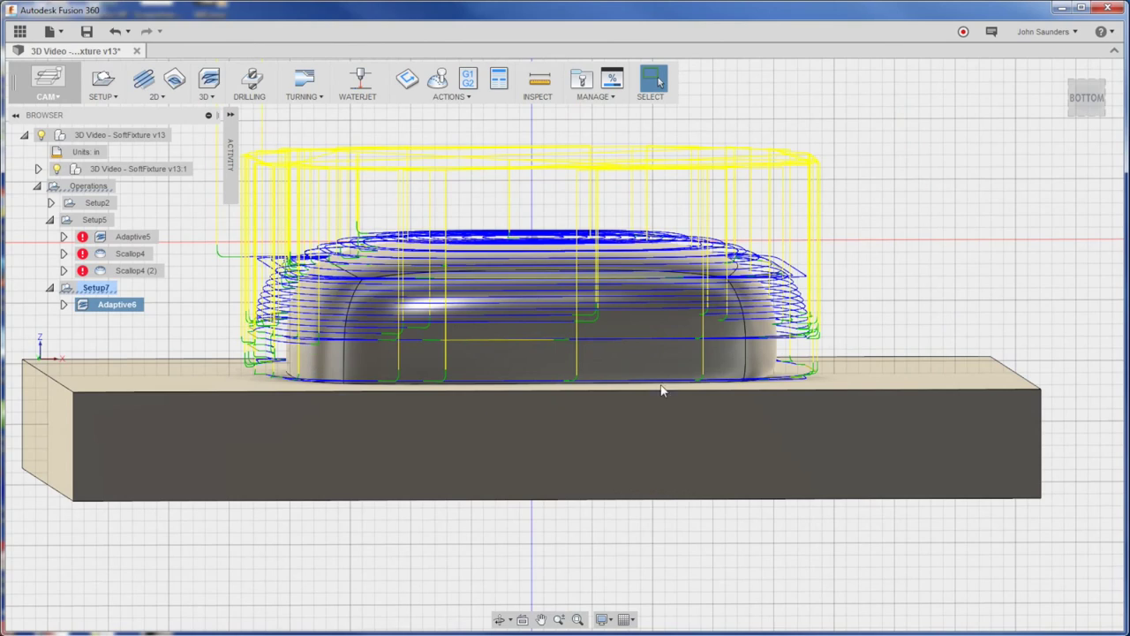
mouse_move(799, 376)
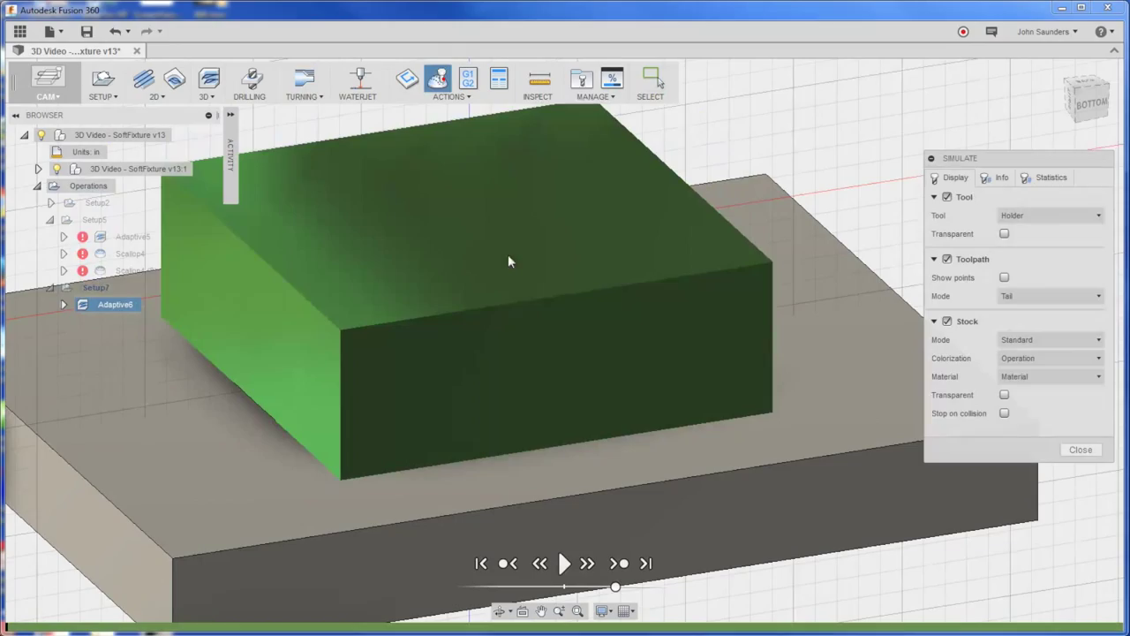
Step: Play the revised Adaptive6 simulation to the terraced result, then close it
click(565, 564)
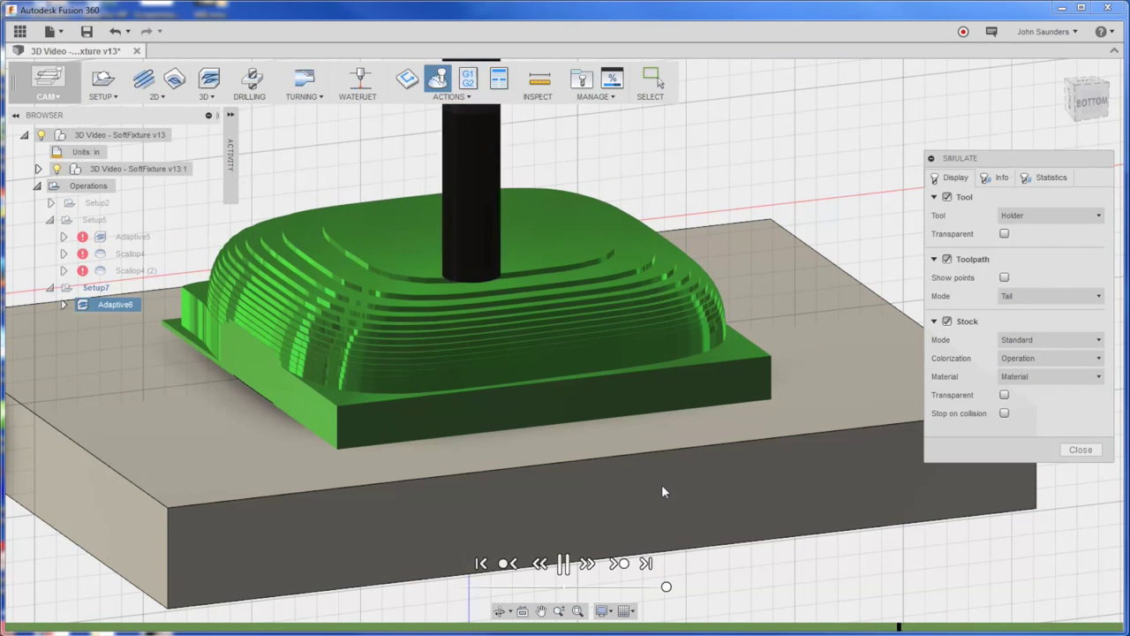
click(563, 562)
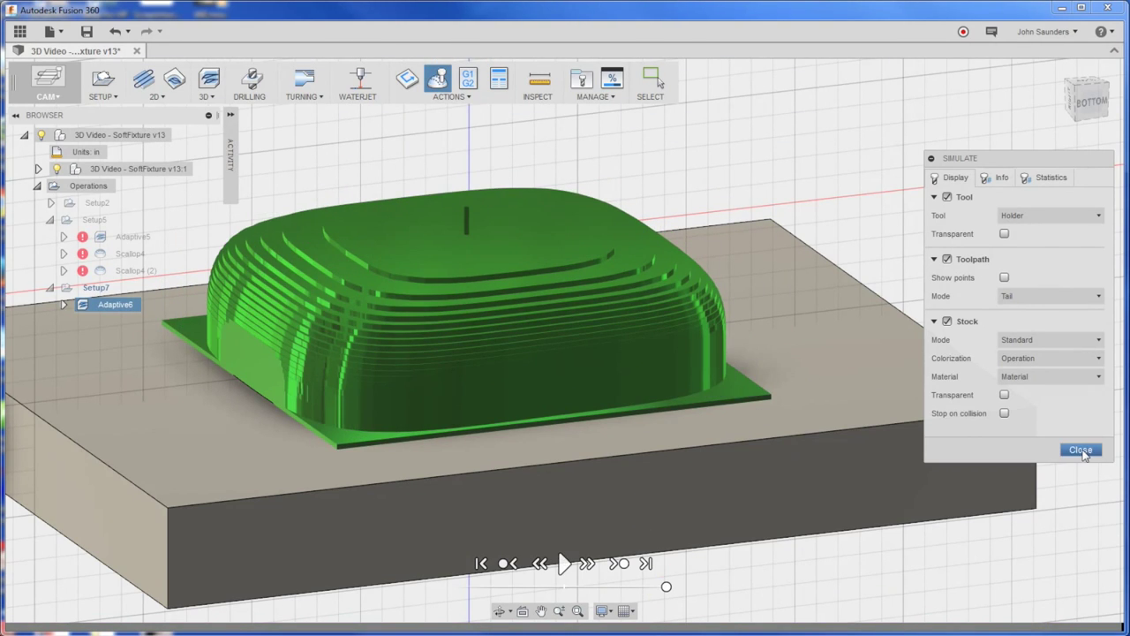
click(1081, 451)
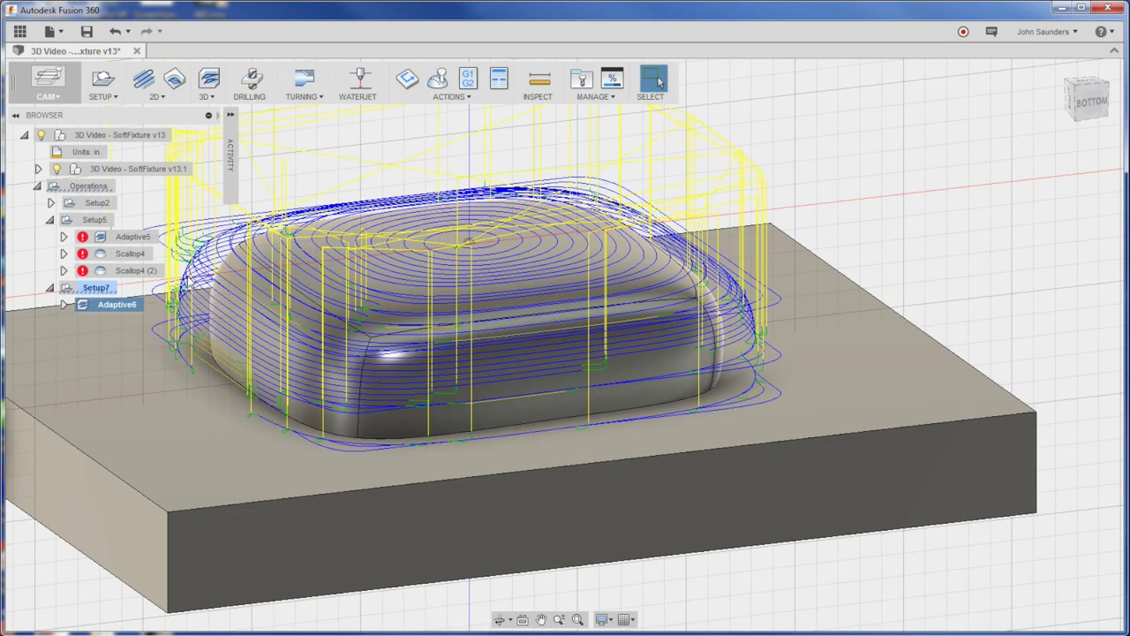
Step: Derive a contour operation from Adaptive6, then discard it
click(116, 304)
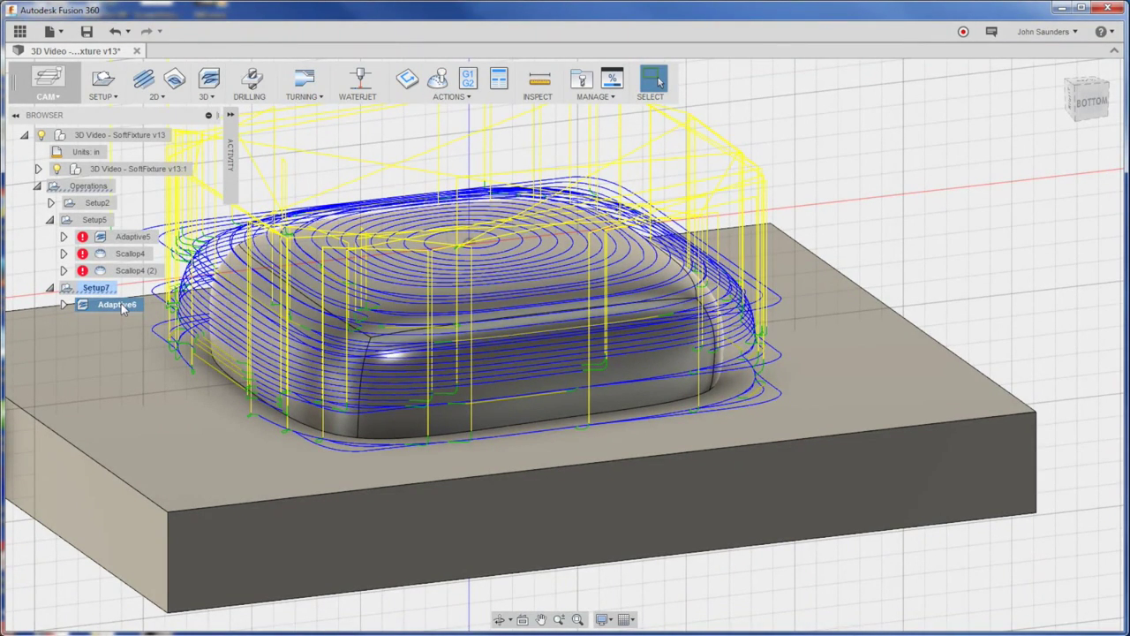
right_click(118, 304)
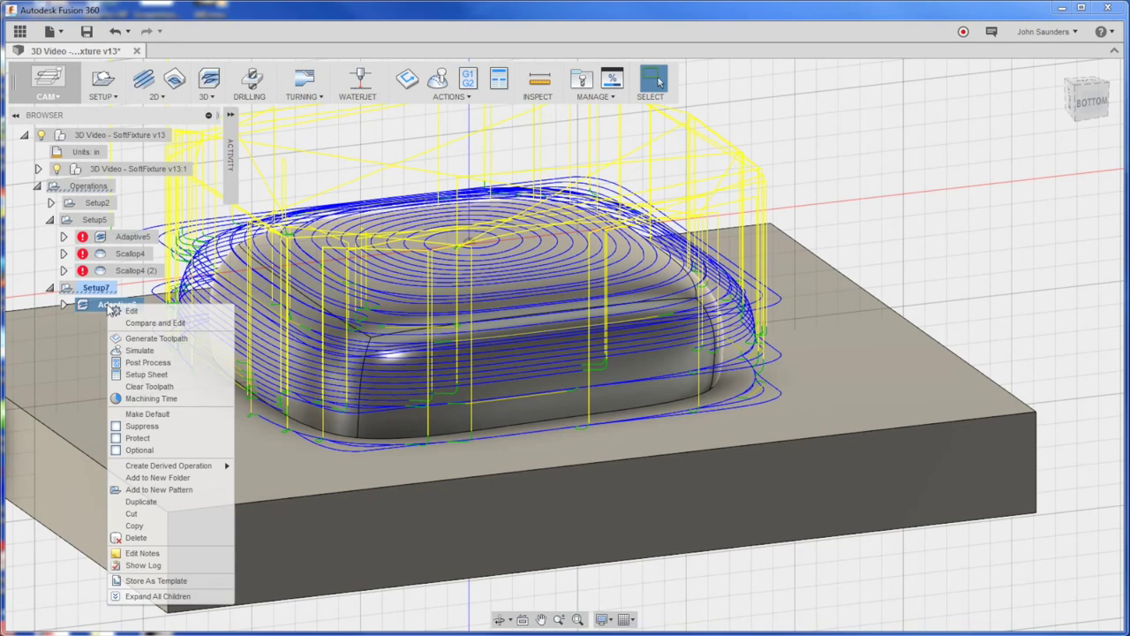
mouse_move(186, 466)
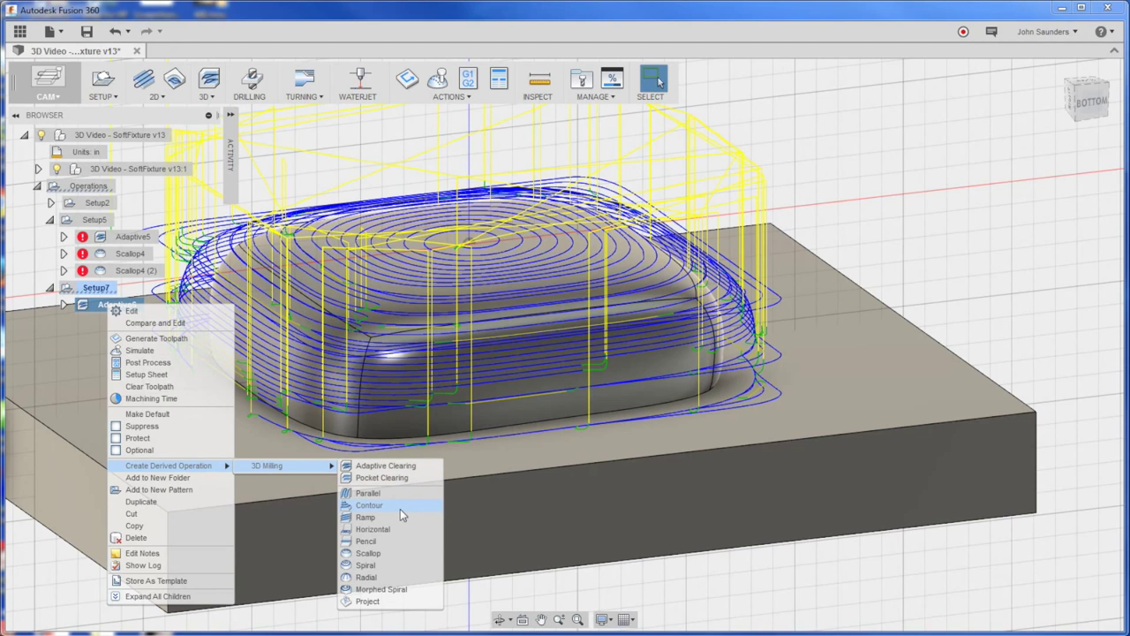
click(370, 504)
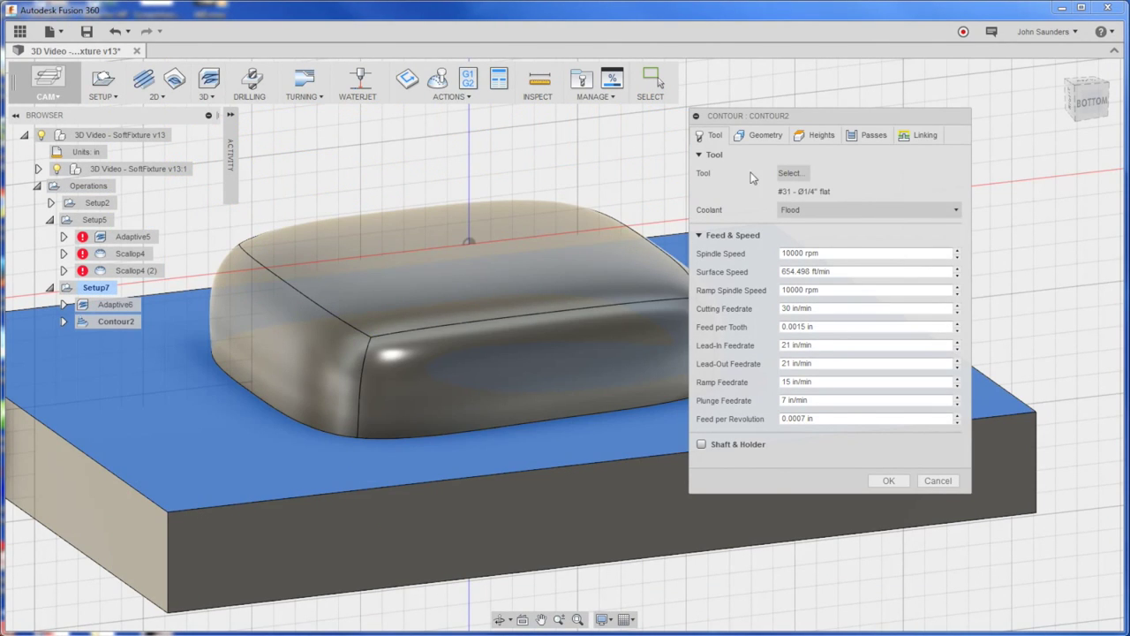
click(207, 81)
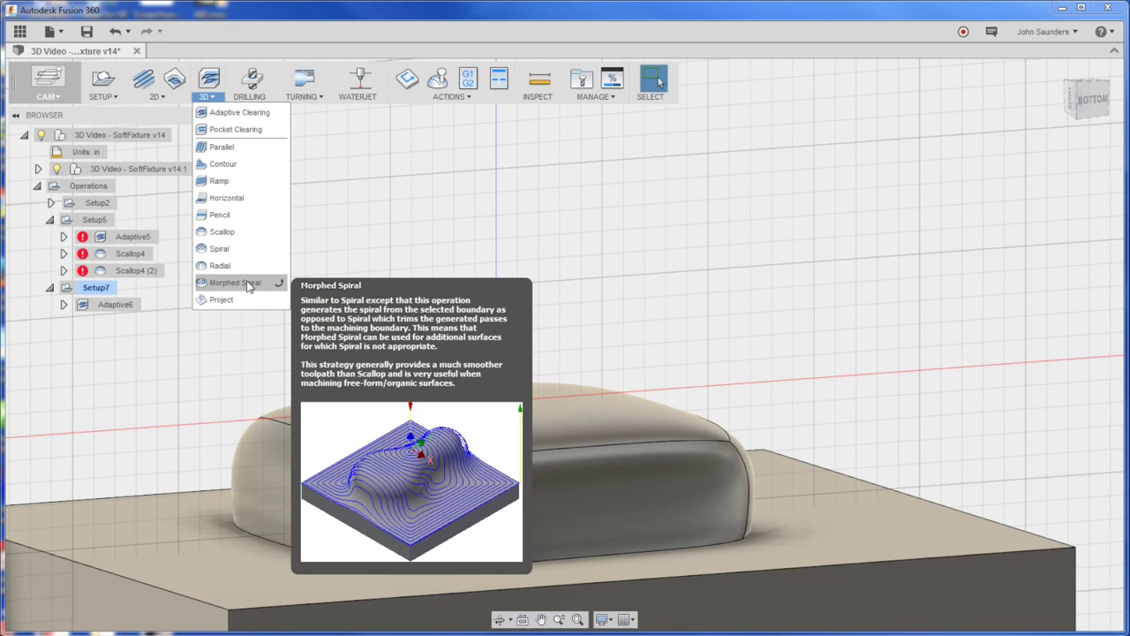
Step: Create Morphed Spiral3 finishing toolpath with a 0.01 in stepover
click(234, 283)
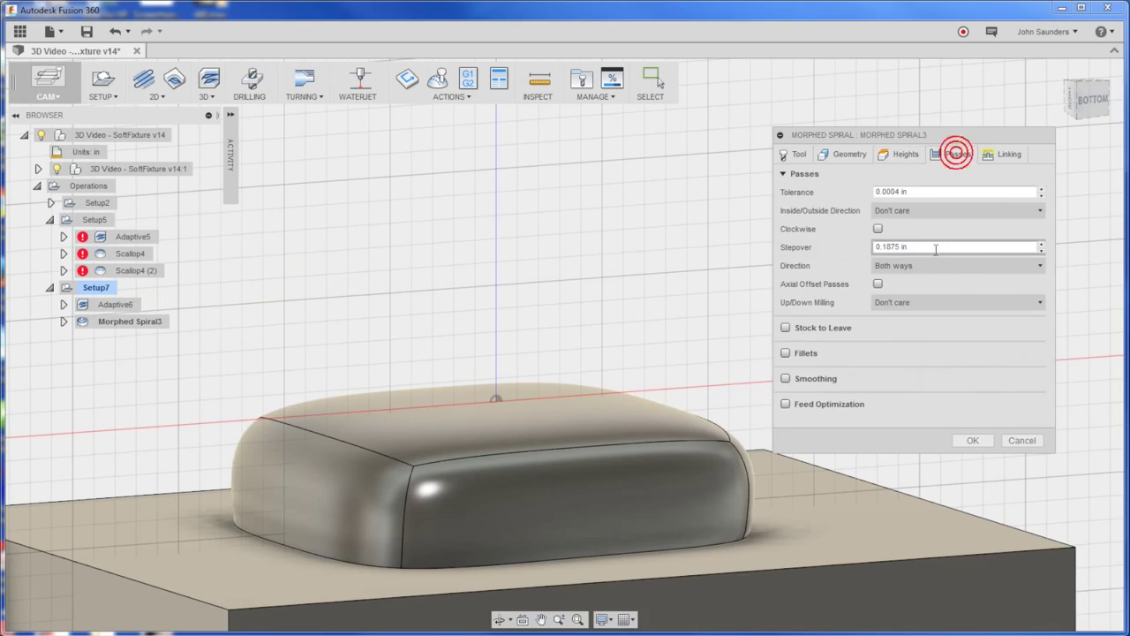
text(0.01)
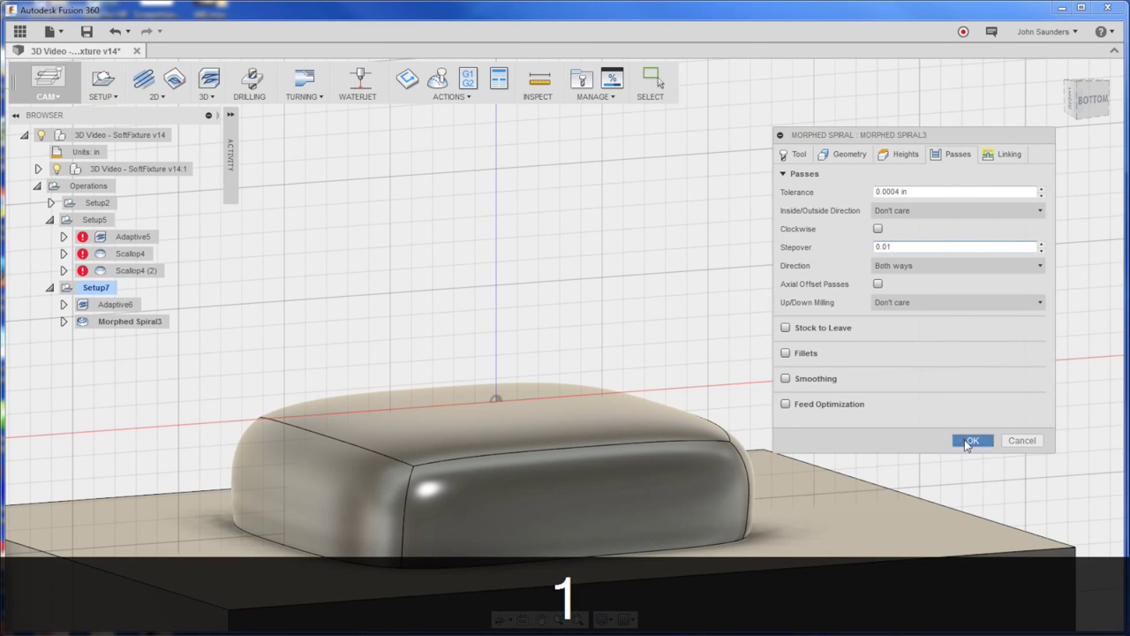
click(971, 441)
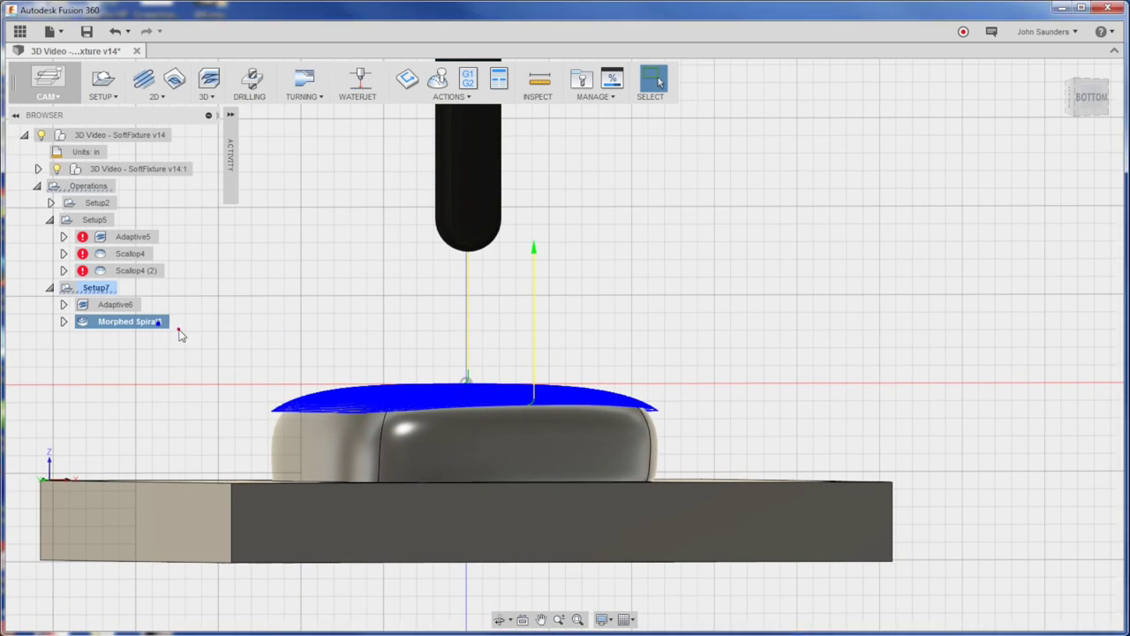
Step: Set Morphed Spiral3's Tool Containment to Tool outside boundary and regenerate it
double_click(129, 320)
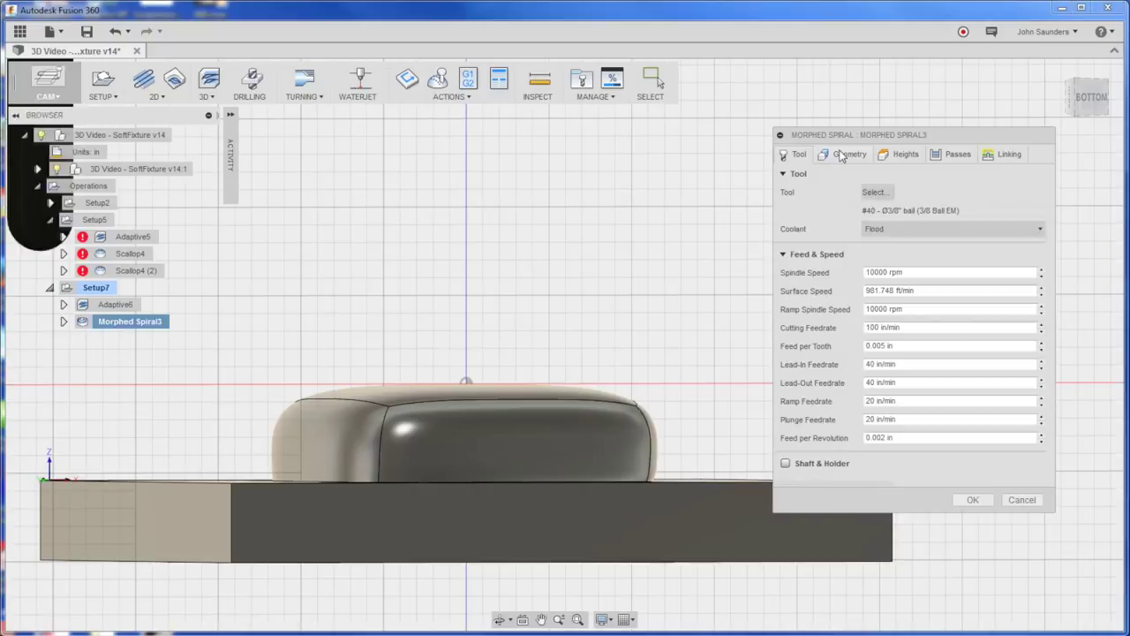
click(849, 154)
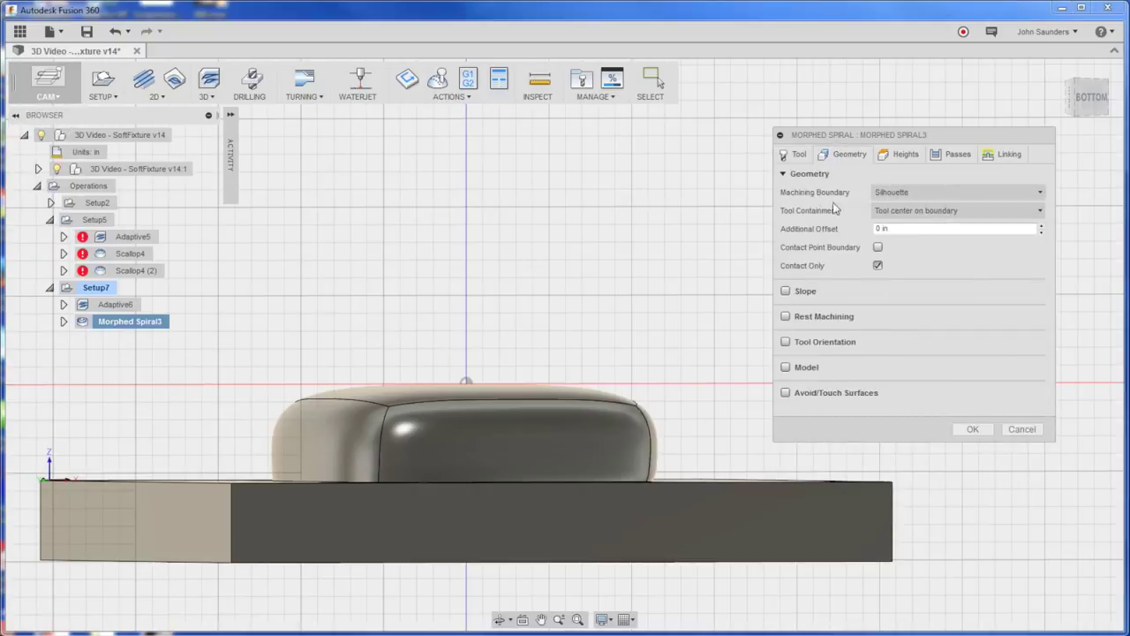
mouse_move(915, 211)
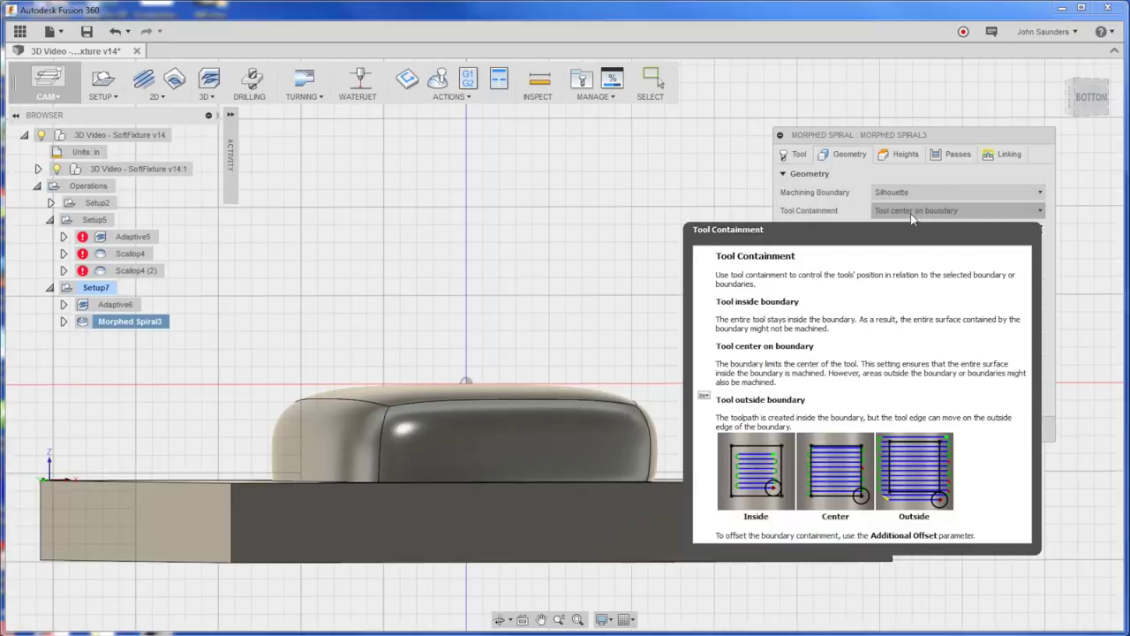
mouse_move(919, 217)
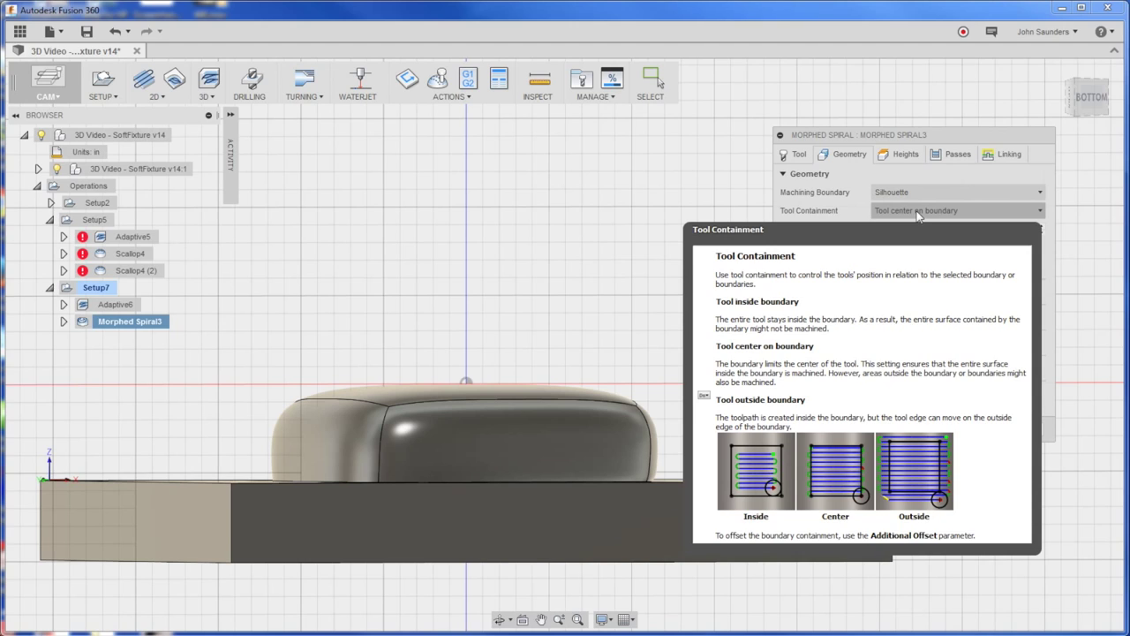
click(956, 210)
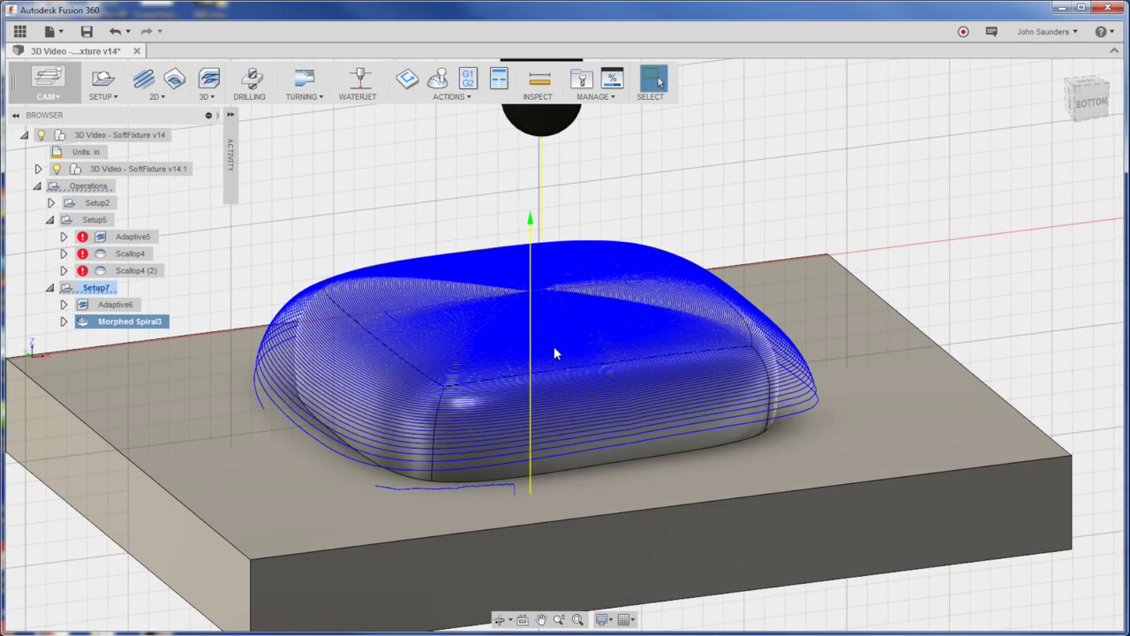
Step: Edit Morphed Spiral3 to use Up milling and regenerate the toolpath
right_click(130, 320)
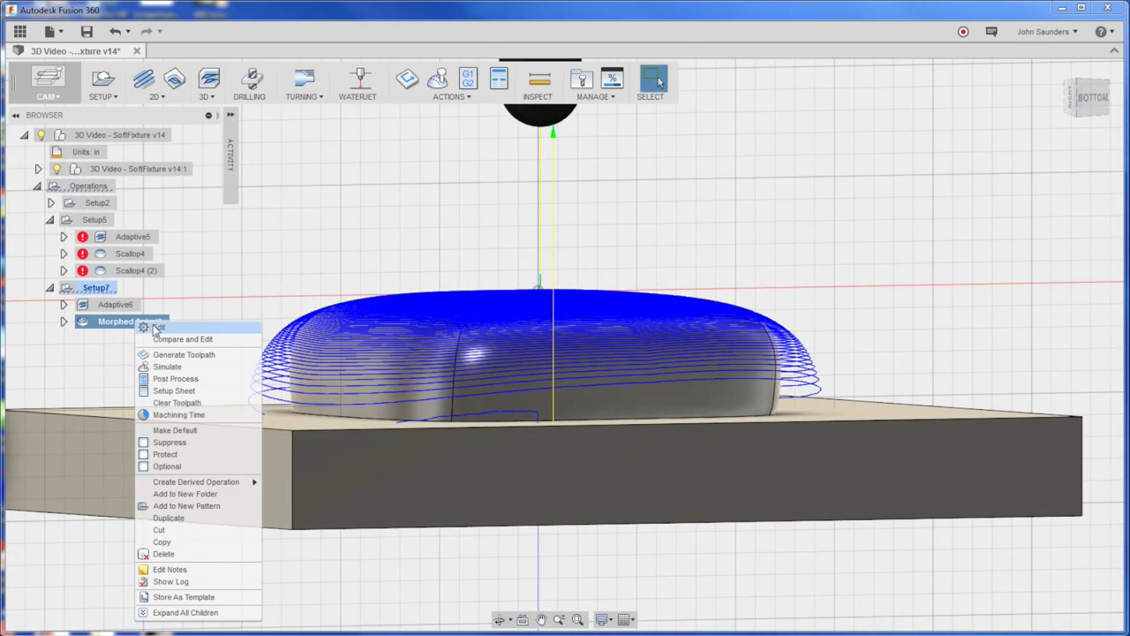
click(157, 326)
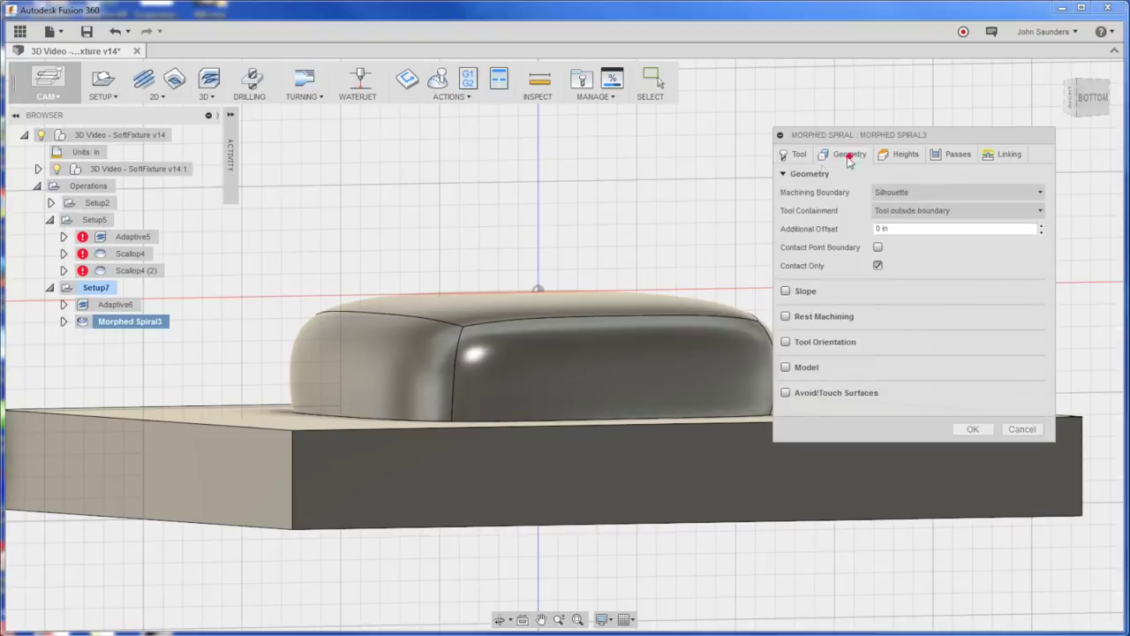
mouse_move(878, 247)
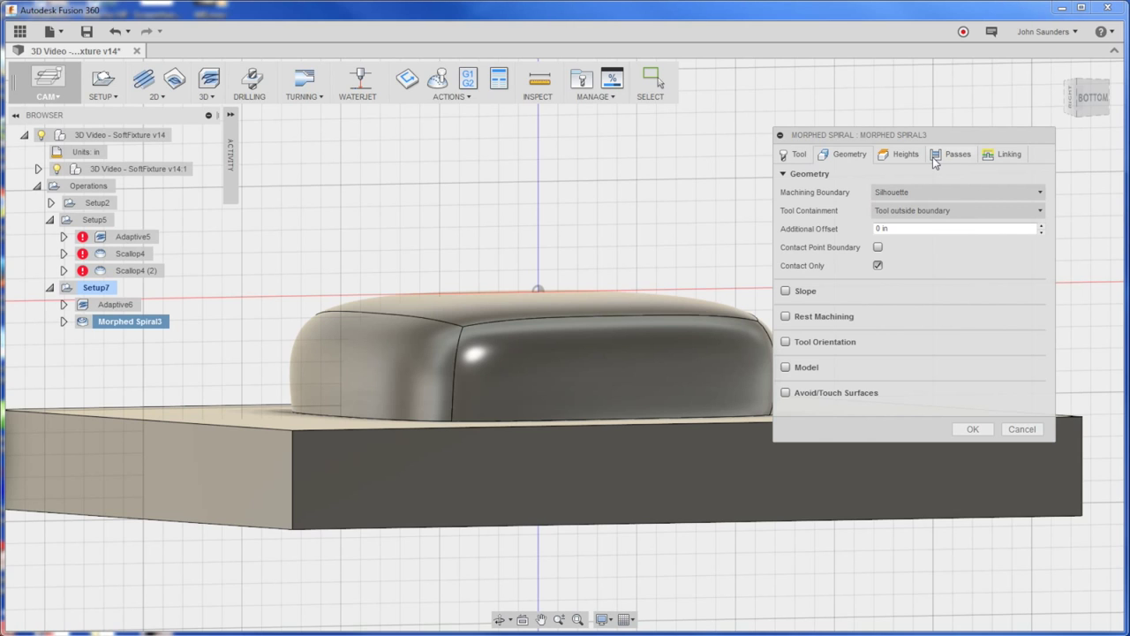
click(957, 154)
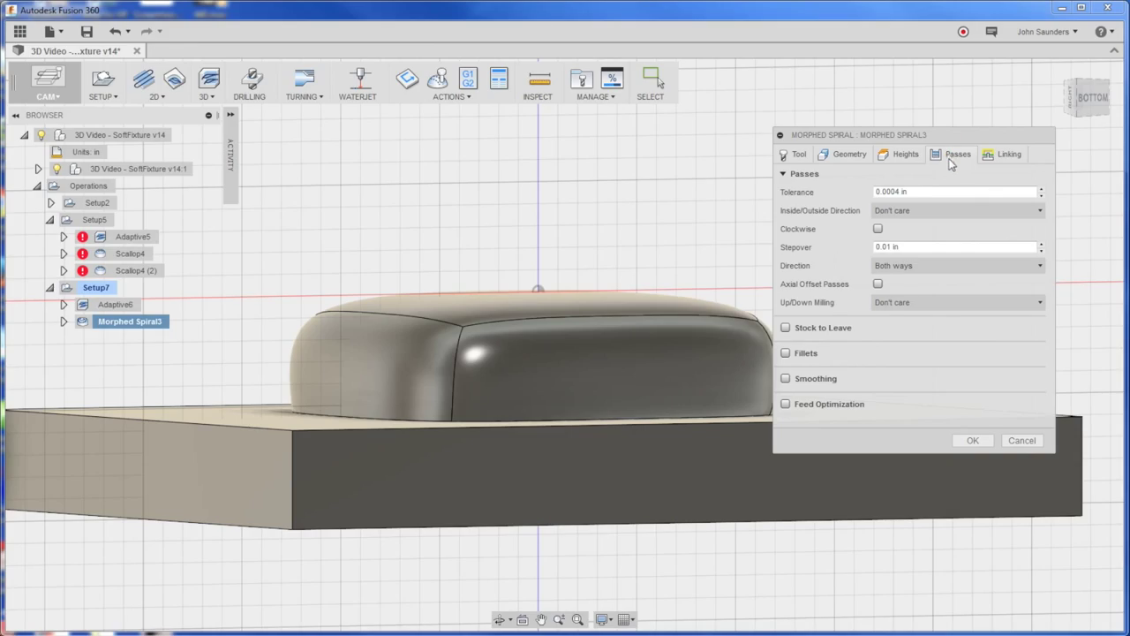
mouse_move(837, 311)
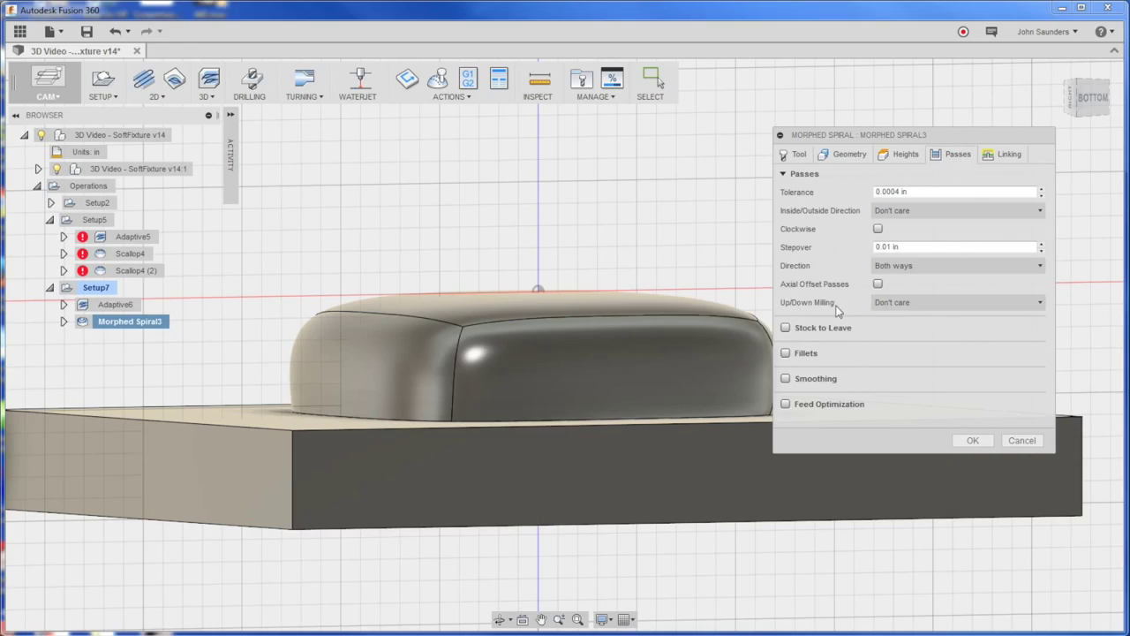
click(957, 302)
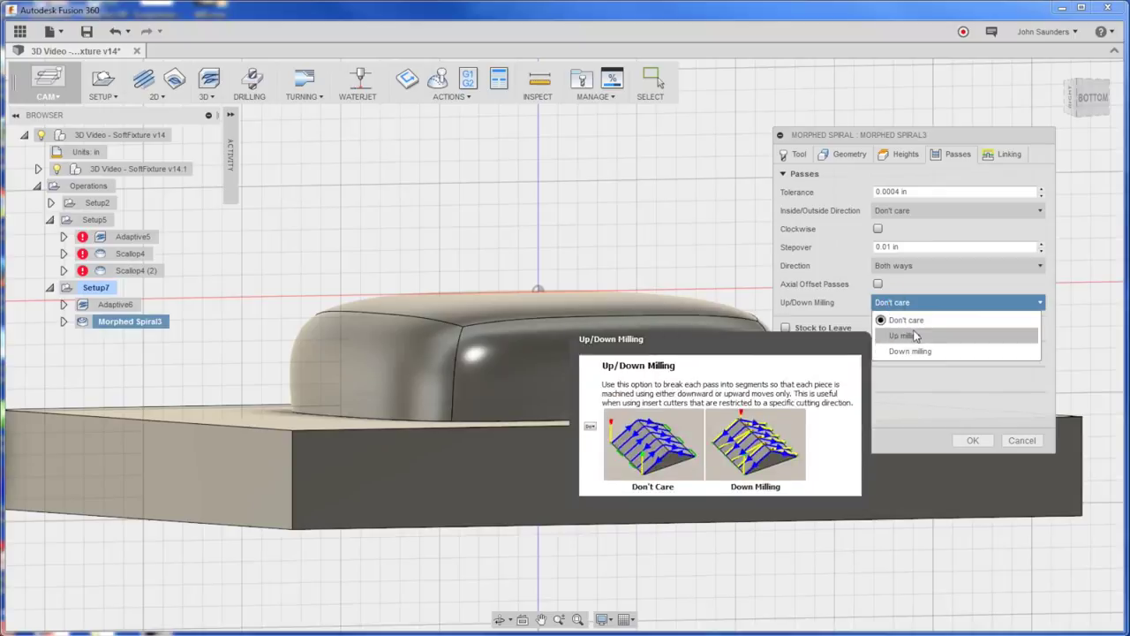
click(900, 336)
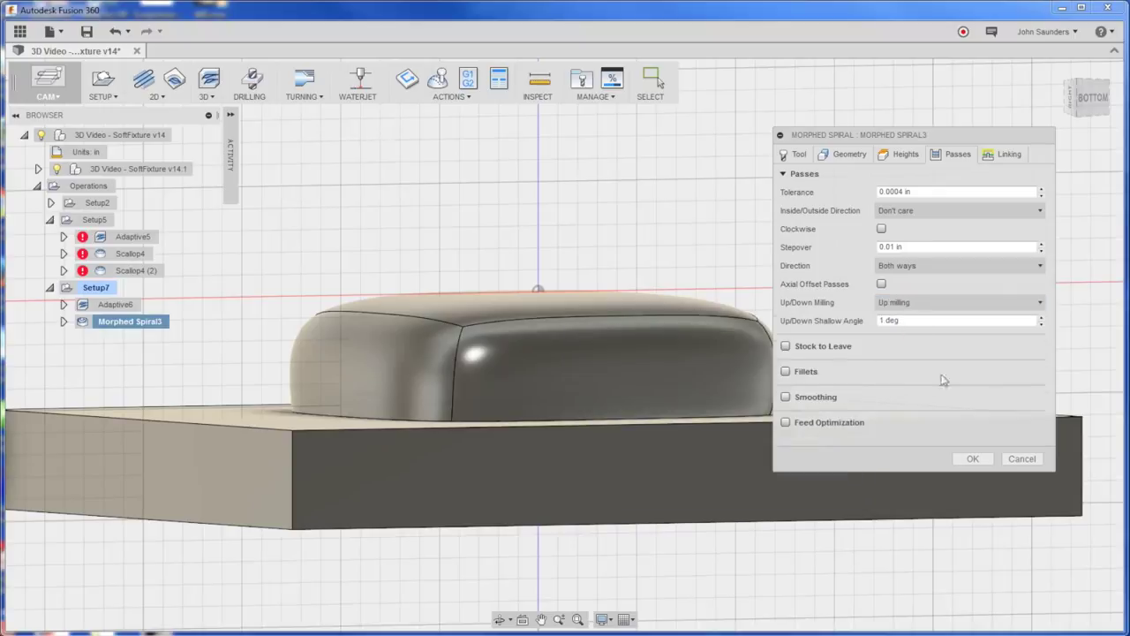
click(972, 458)
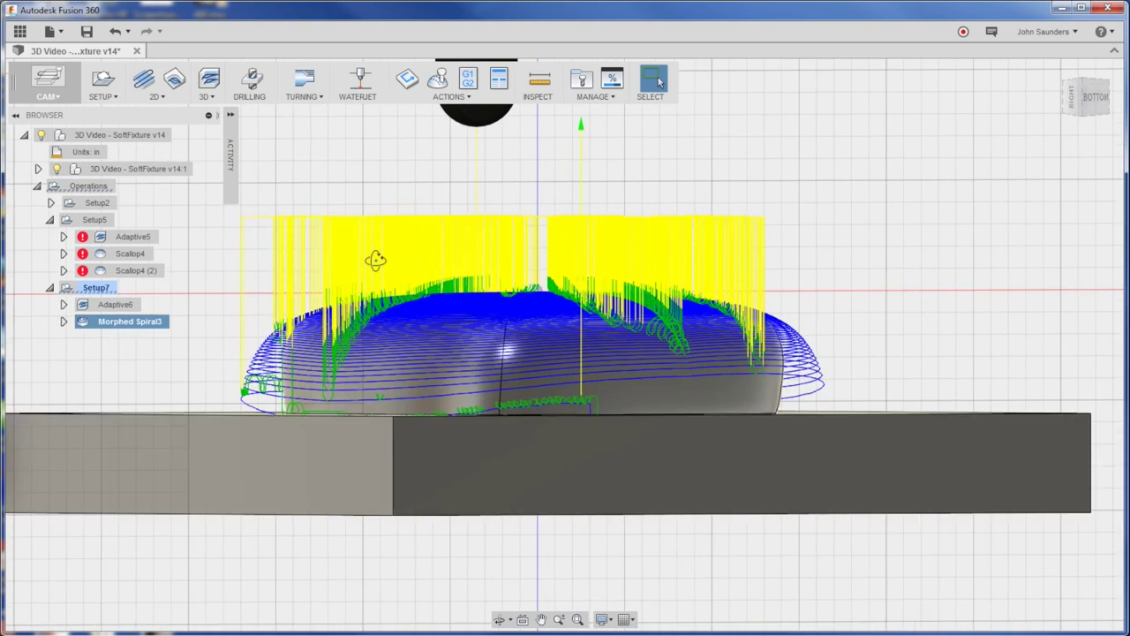
Step: Set the Up/Down Shallow Angle to 10 deg, regenerate, and inspect the result
double_click(129, 320)
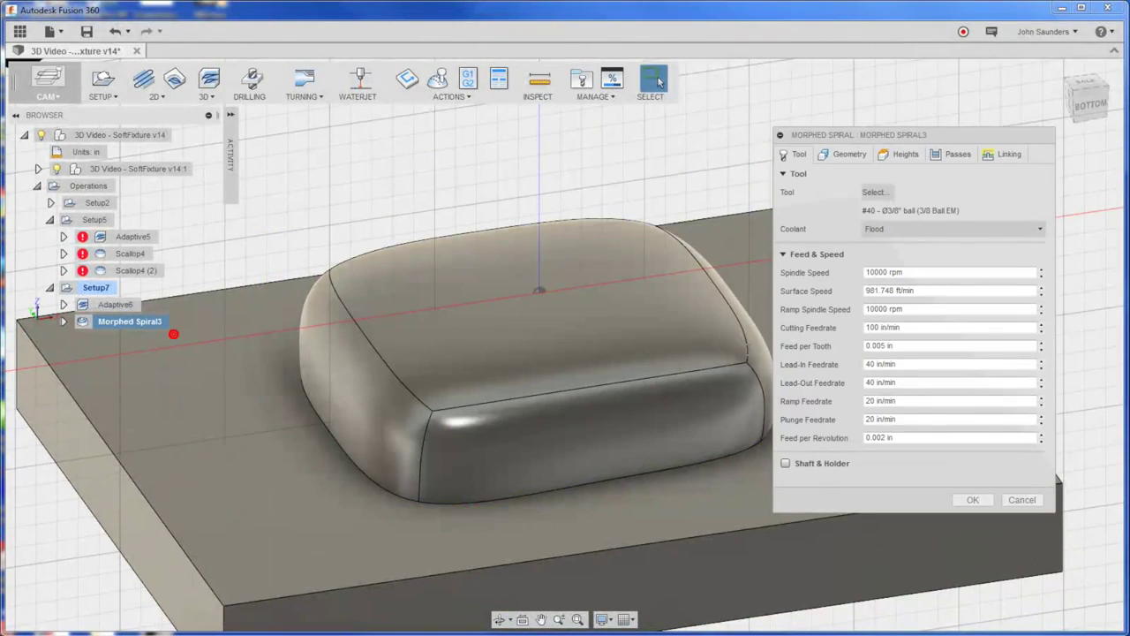
click(957, 153)
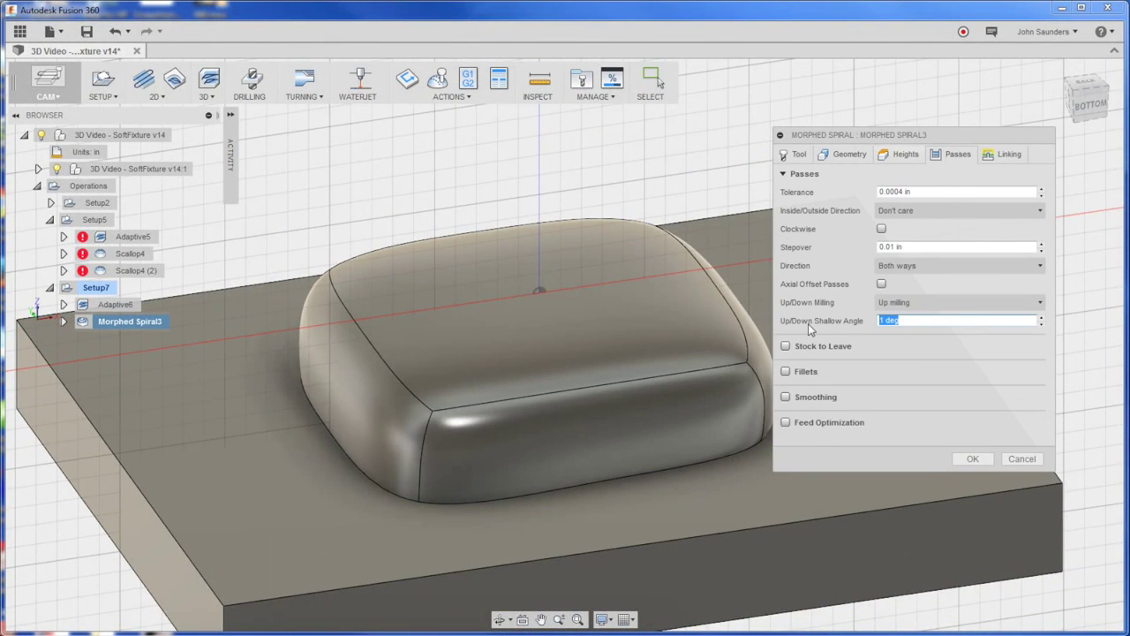
text(10)
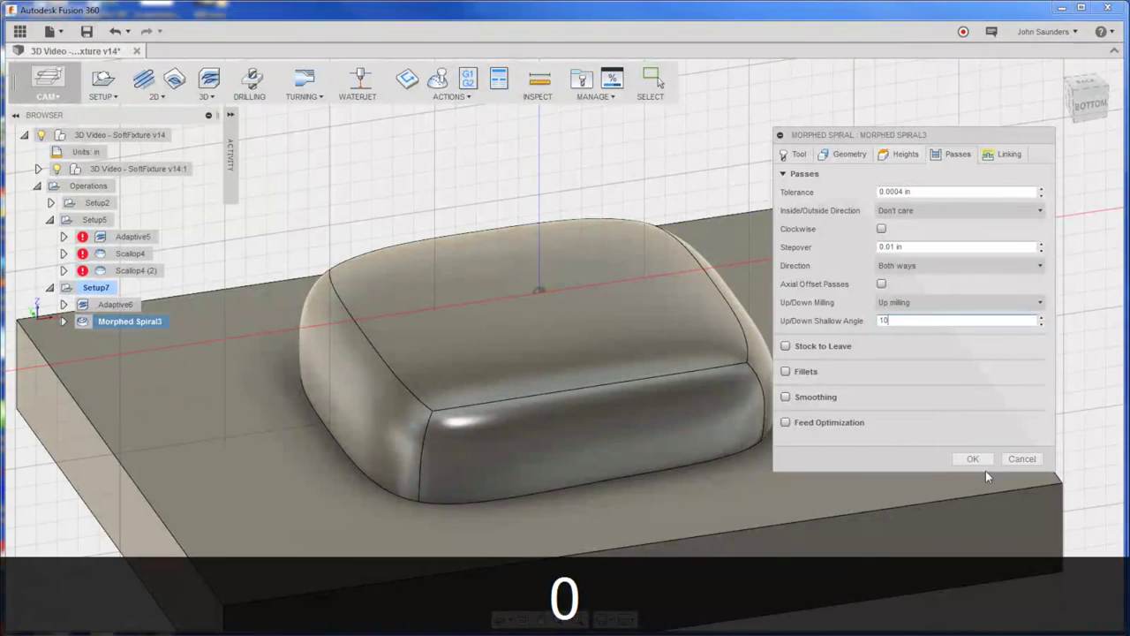
click(973, 458)
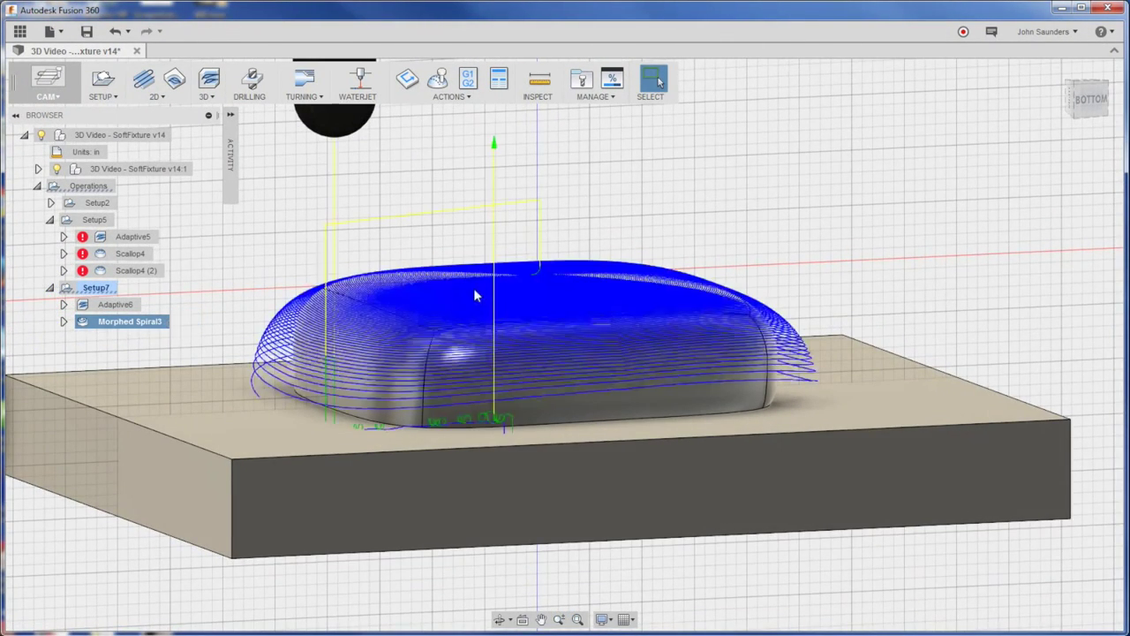
drag(477, 296, 300, 340)
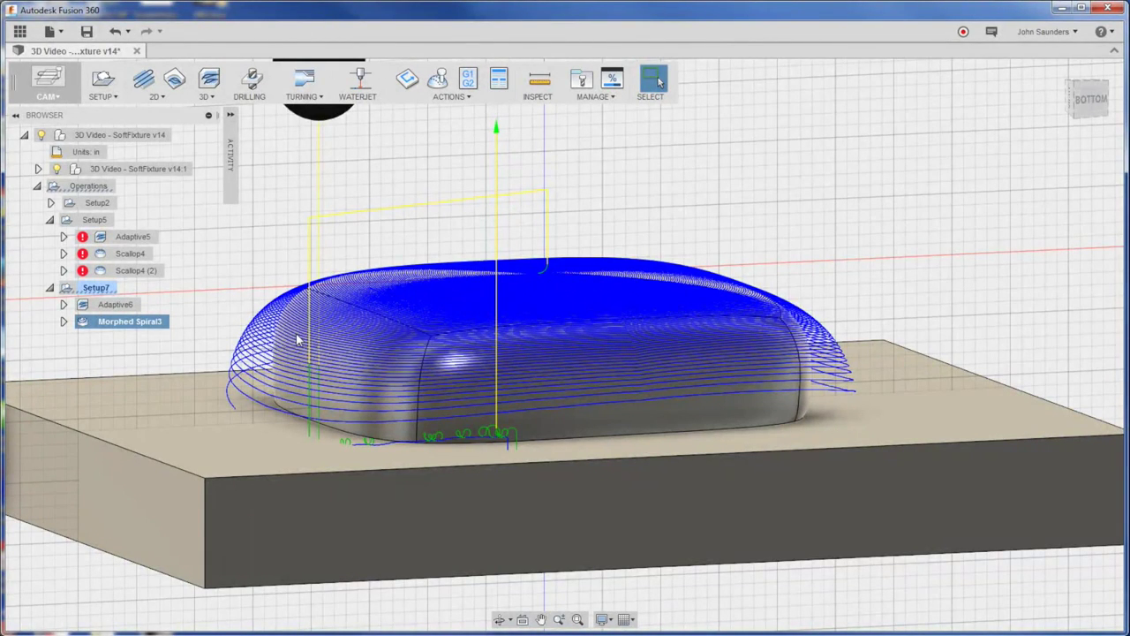
Step: Review Morphed Spiral3's Heights and Geometry settings, then cancel without changes
double_click(130, 321)
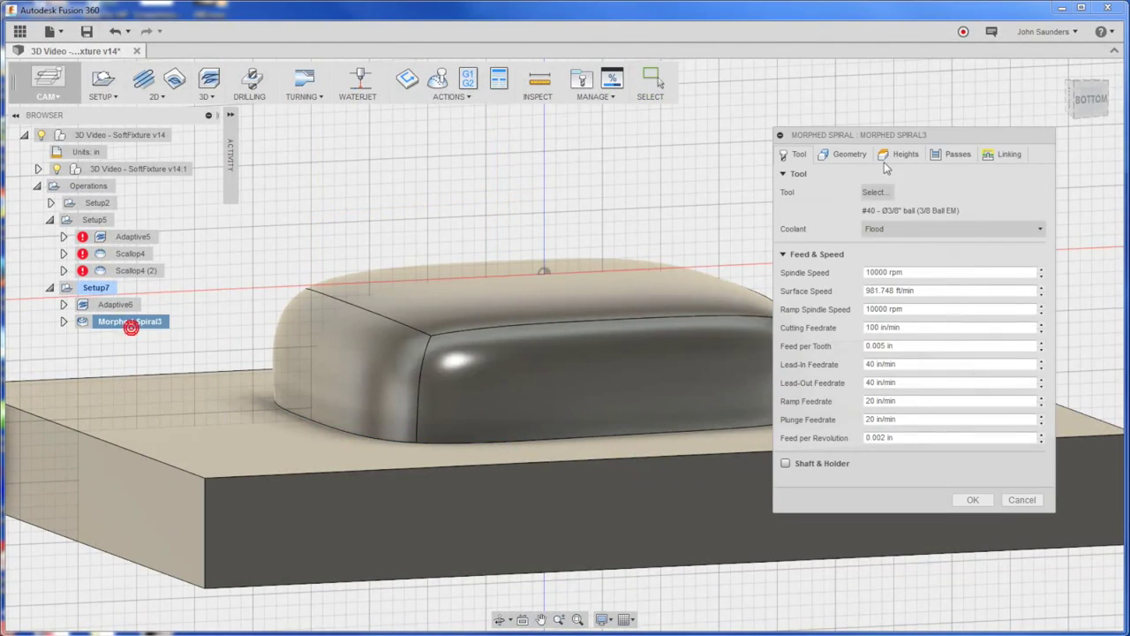
click(957, 154)
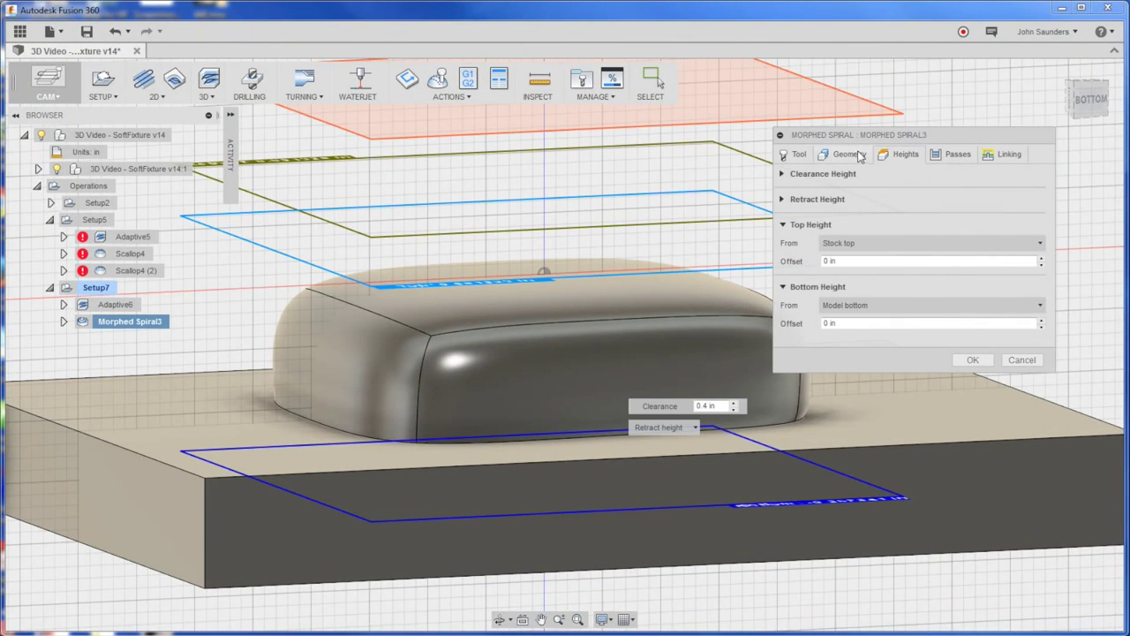
click(843, 154)
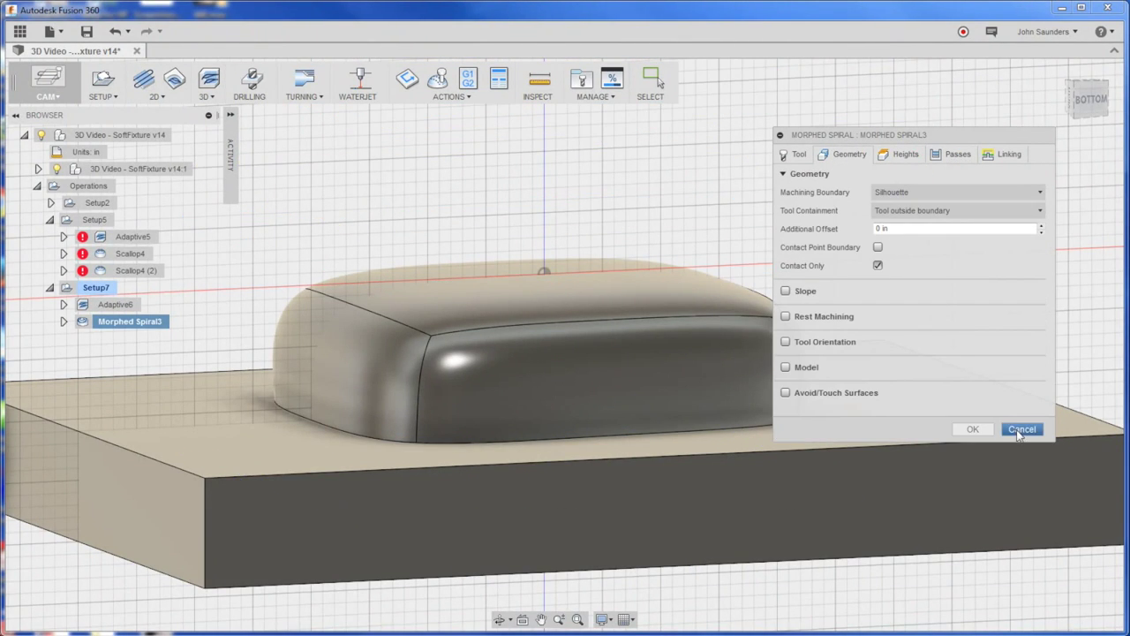
click(1021, 429)
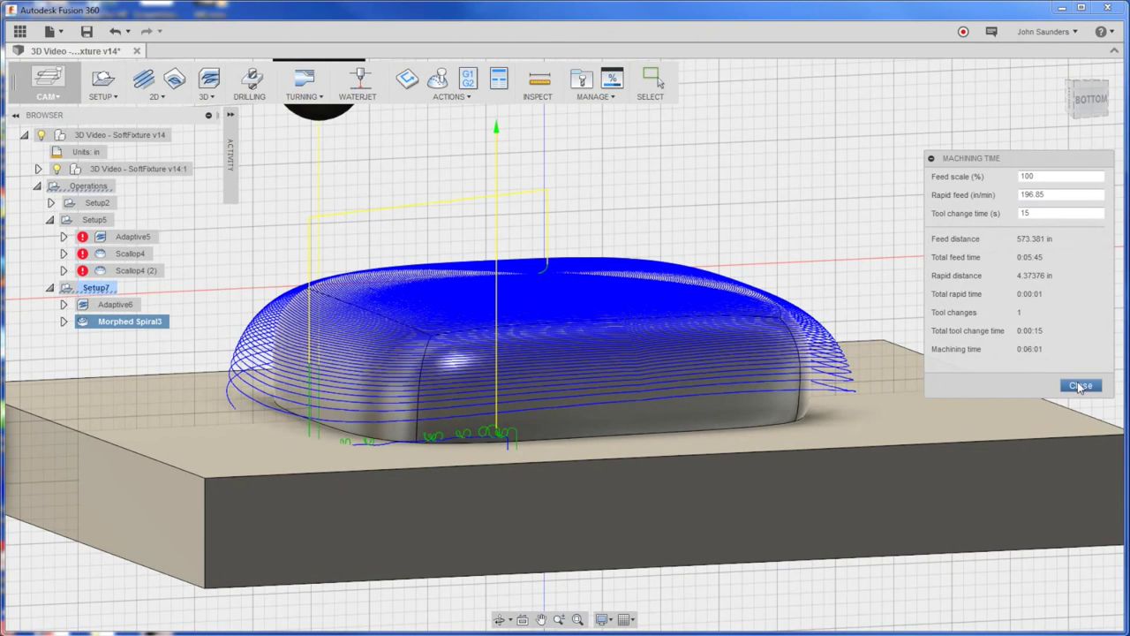
Step: Close the Machining Time dialog and play the Adaptive6 roughing simulation at increased speed
click(1081, 385)
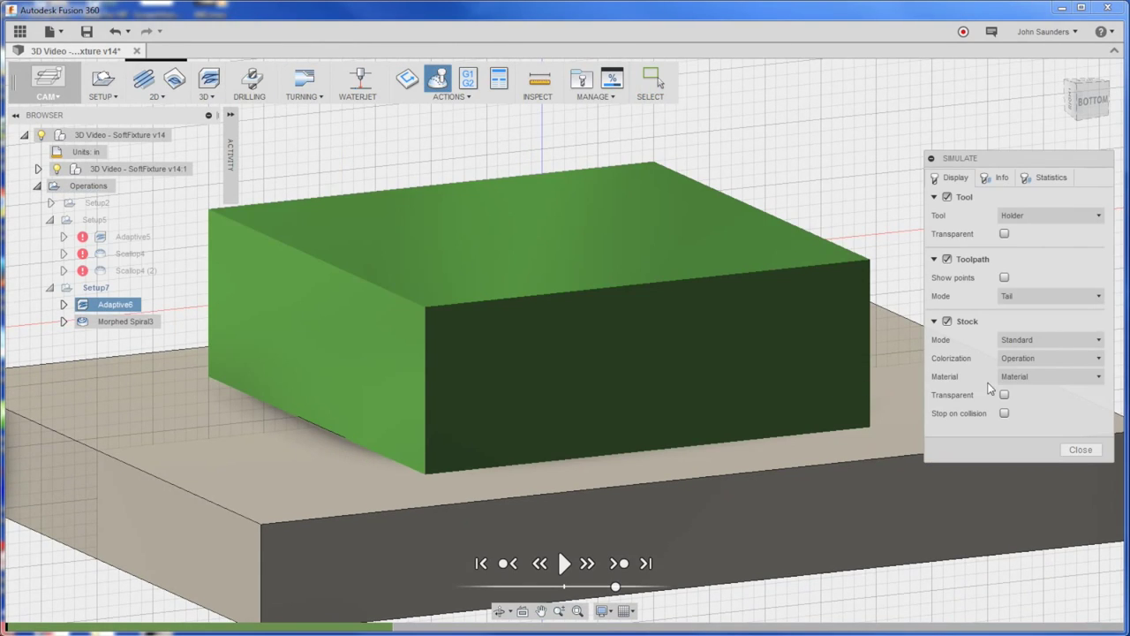
click(564, 564)
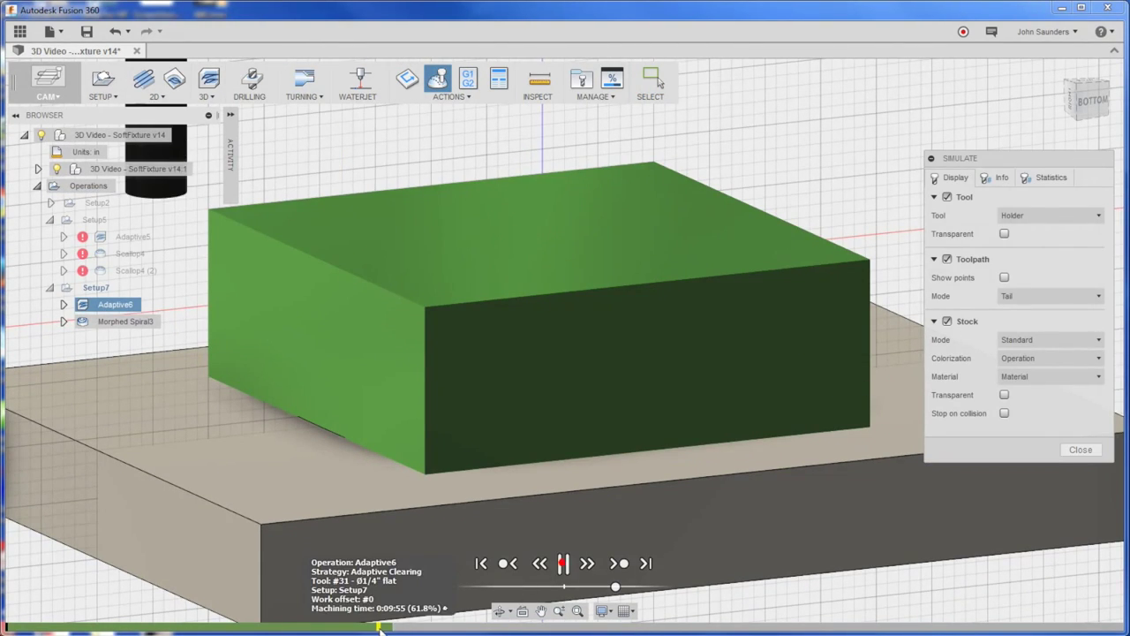
click(564, 563)
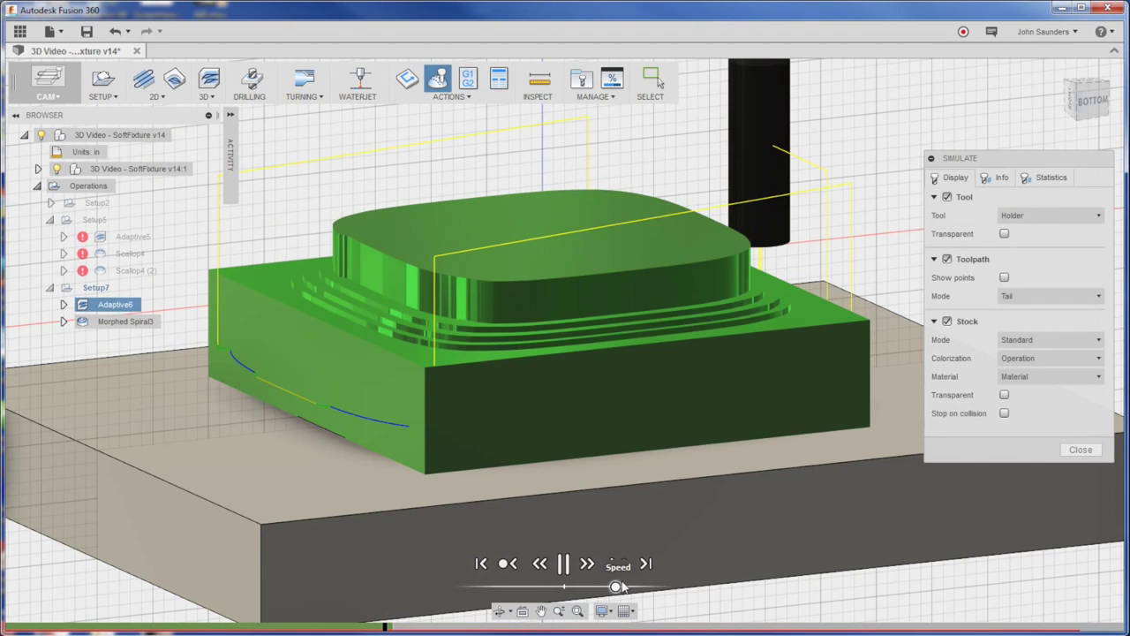